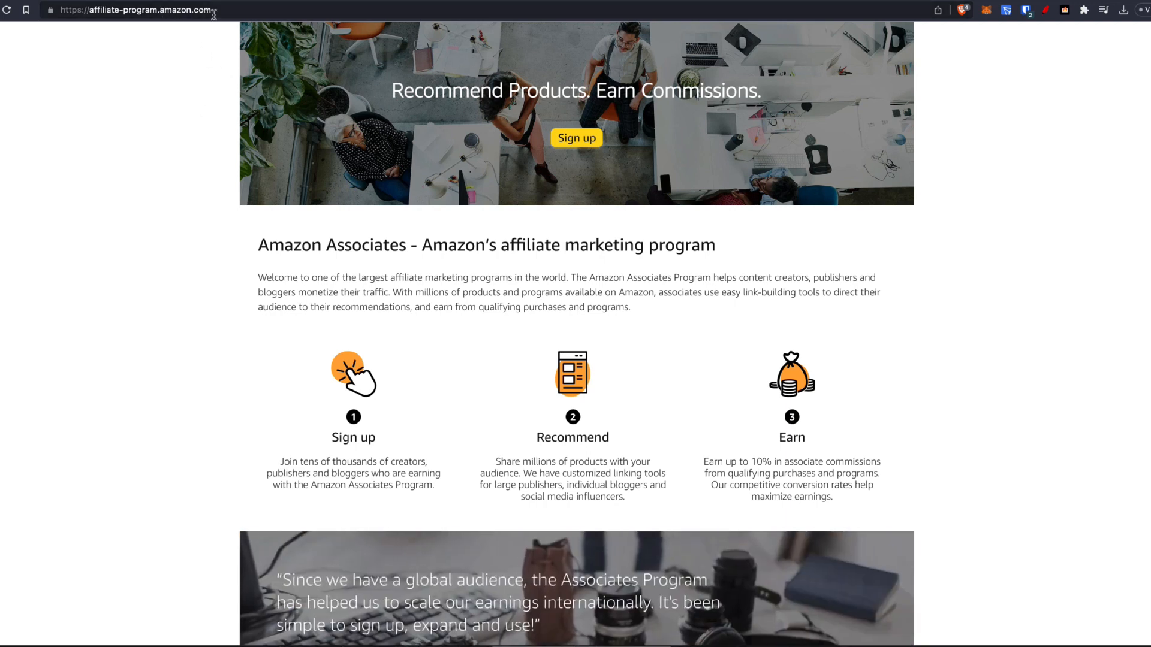
pyautogui.moveTo(212, 206)
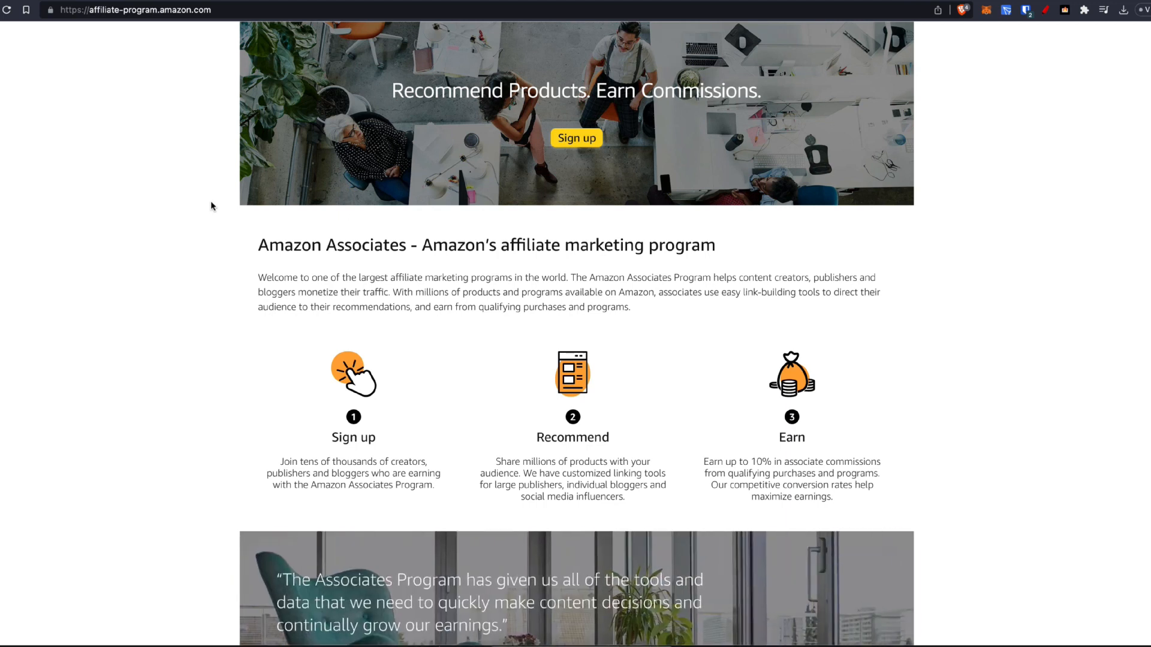
pyautogui.moveTo(143, 88)
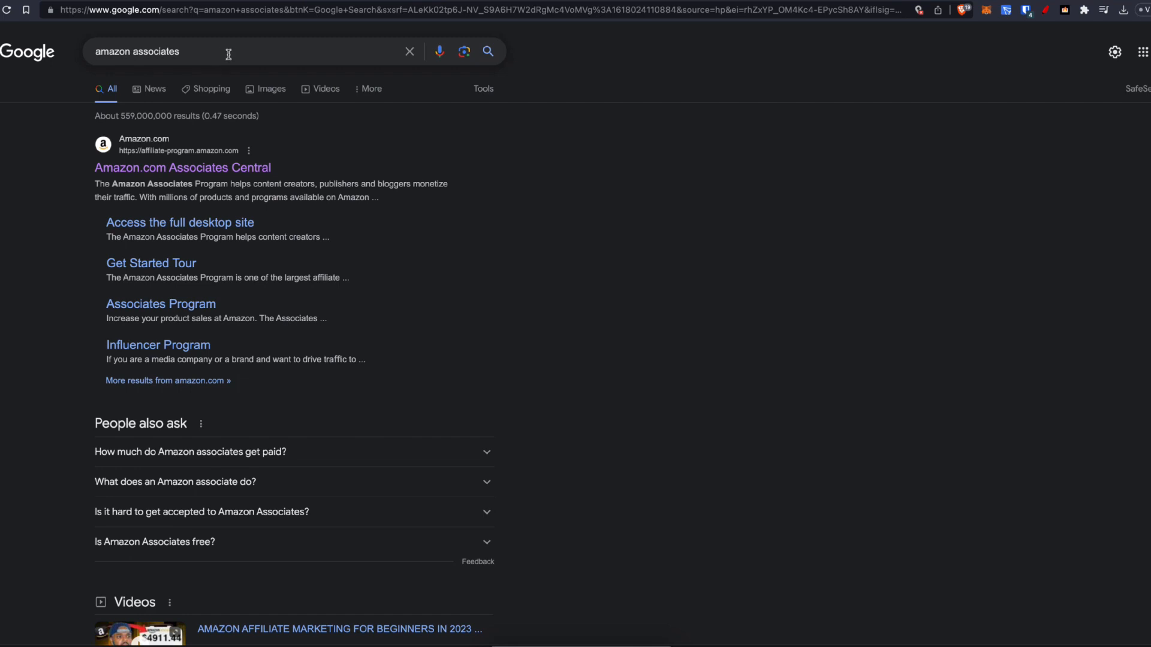
pyautogui.moveTo(336, 62)
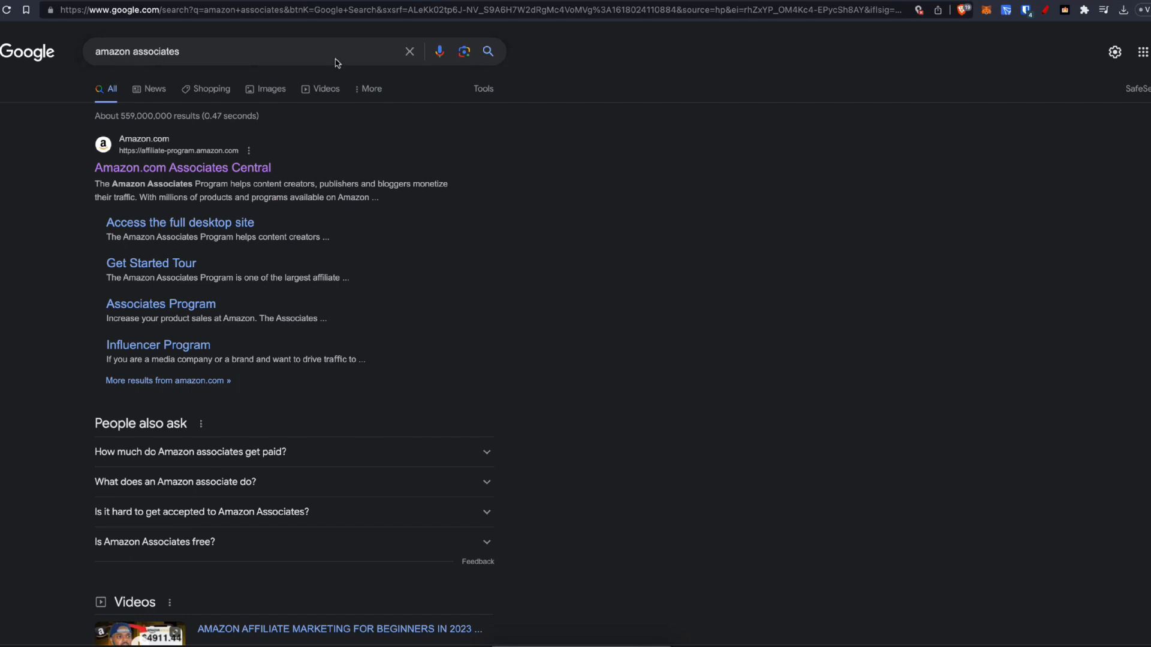
# Search Google for 'amazon associates canada', then return to the Amazon Associates landing page.
pyautogui.write('can')
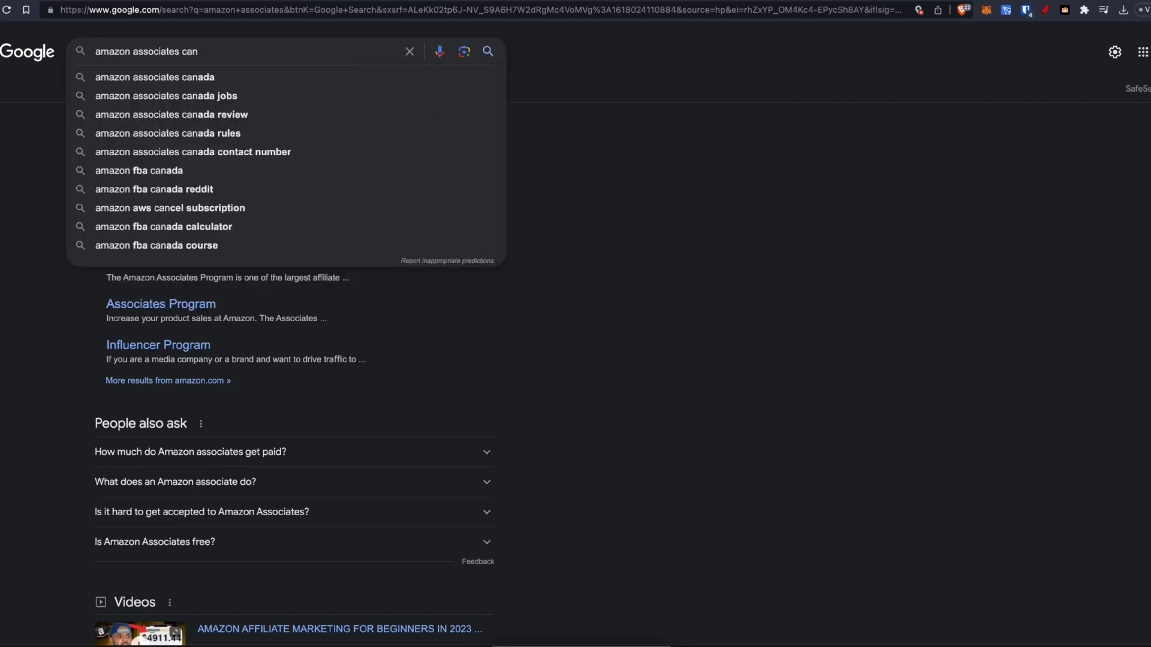
pyautogui.click(154, 76)
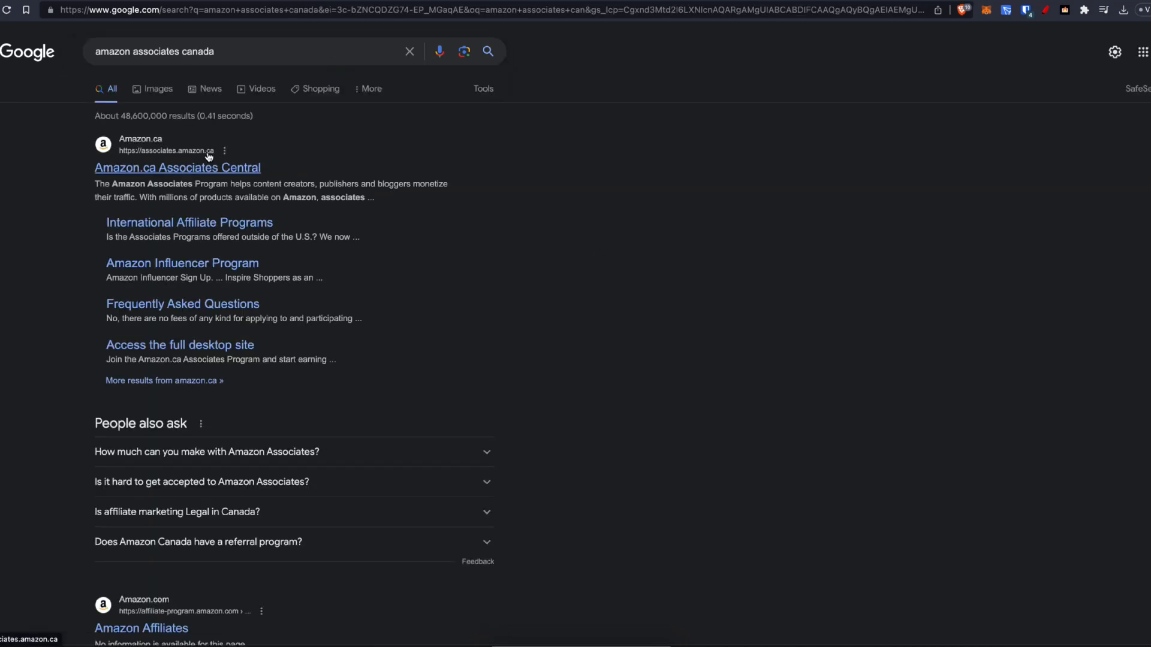
pyautogui.moveTo(187, 45)
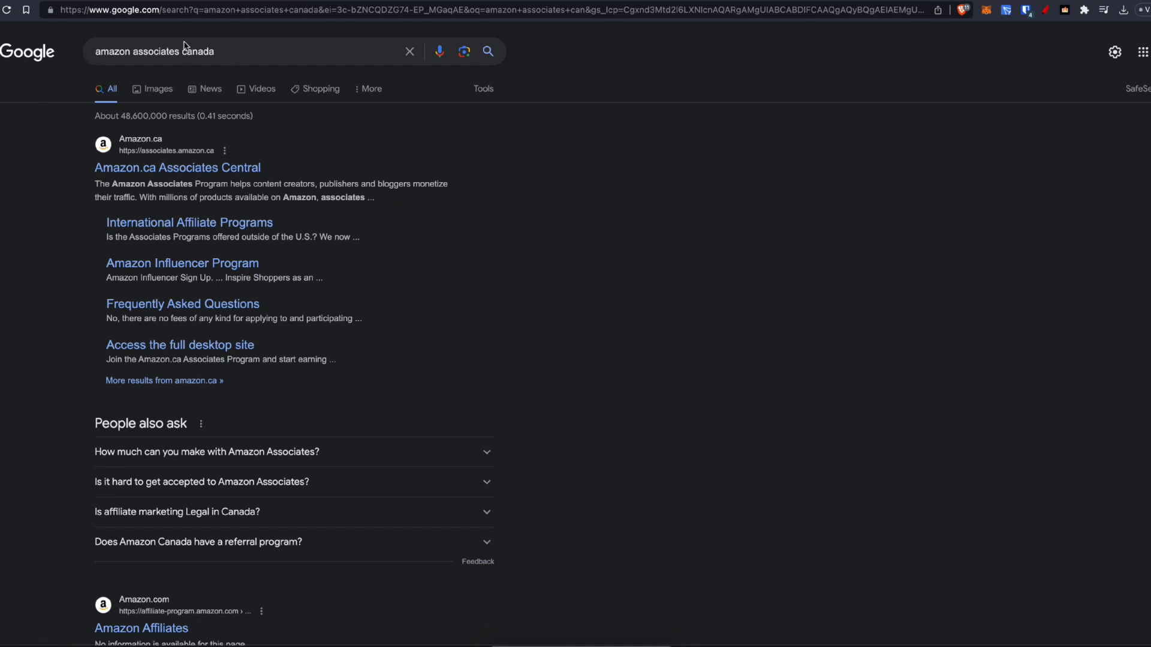
pyautogui.moveTo(153, 51)
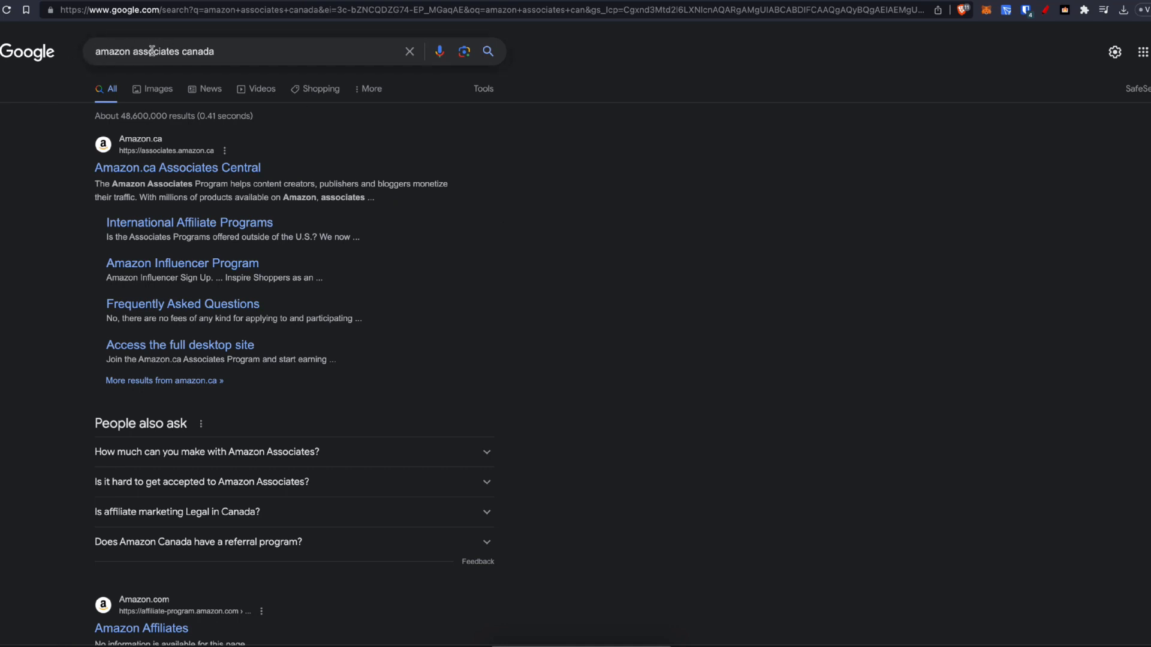
pyautogui.moveTo(184, 73)
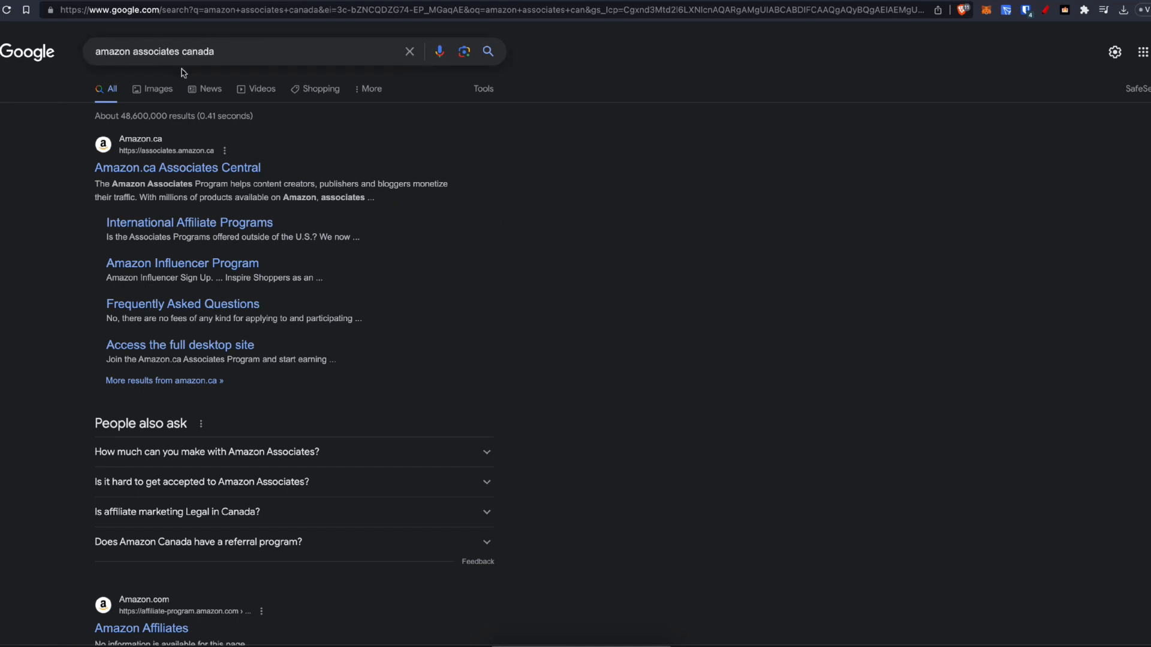
pyautogui.moveTo(230, 169)
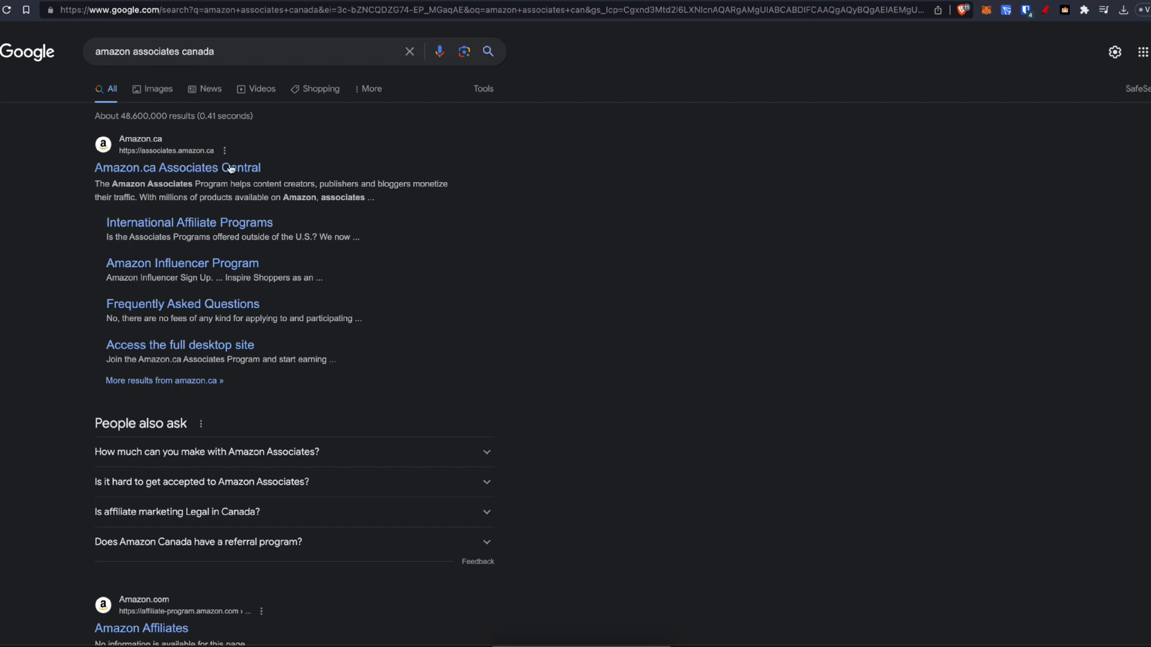
pyautogui.moveTo(317, 176)
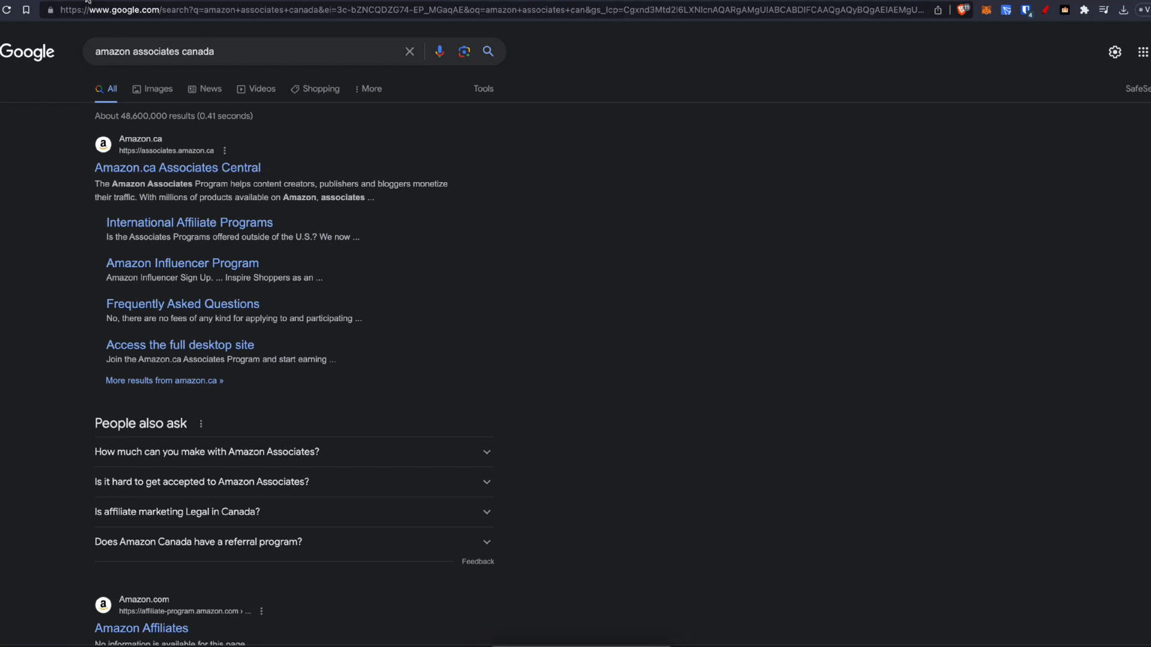
pyautogui.click(141, 628)
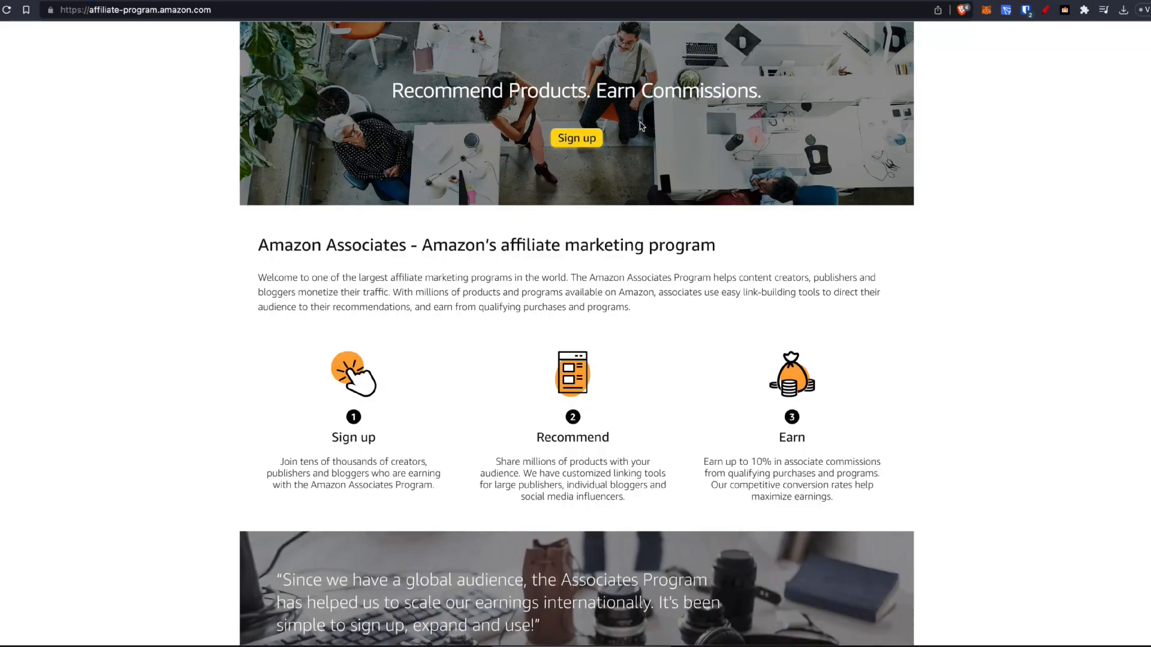
pyautogui.moveTo(576, 139)
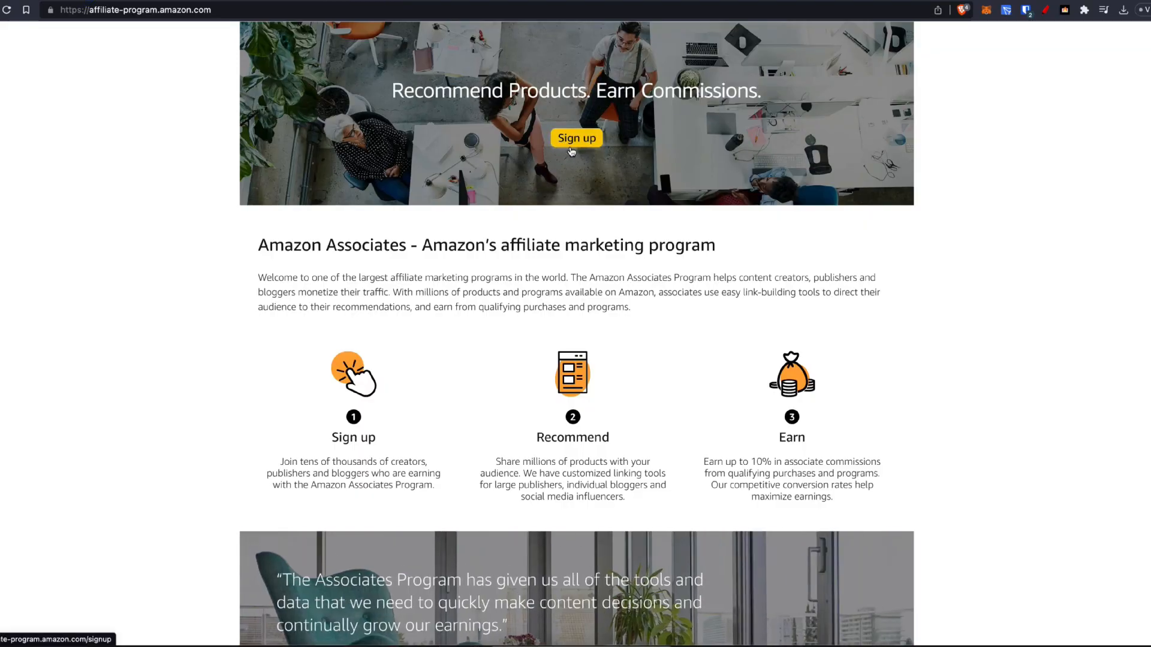
# Start the Associates sign-up and submit the Account Information form.
pyautogui.click(577, 138)
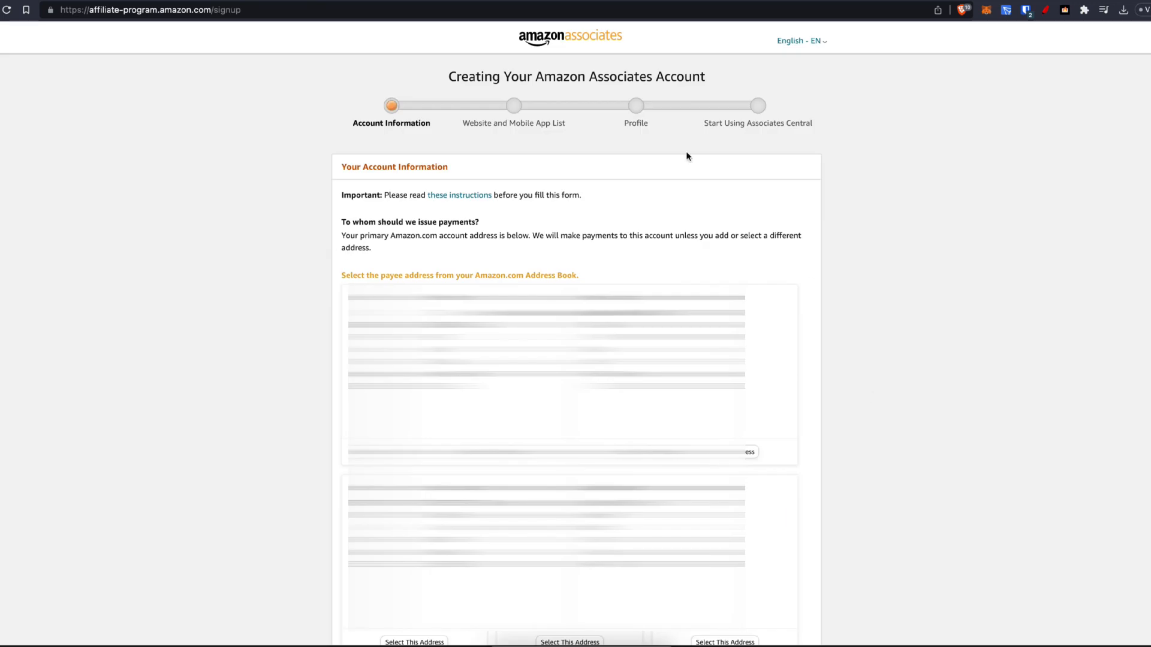
pyautogui.moveTo(406, 121)
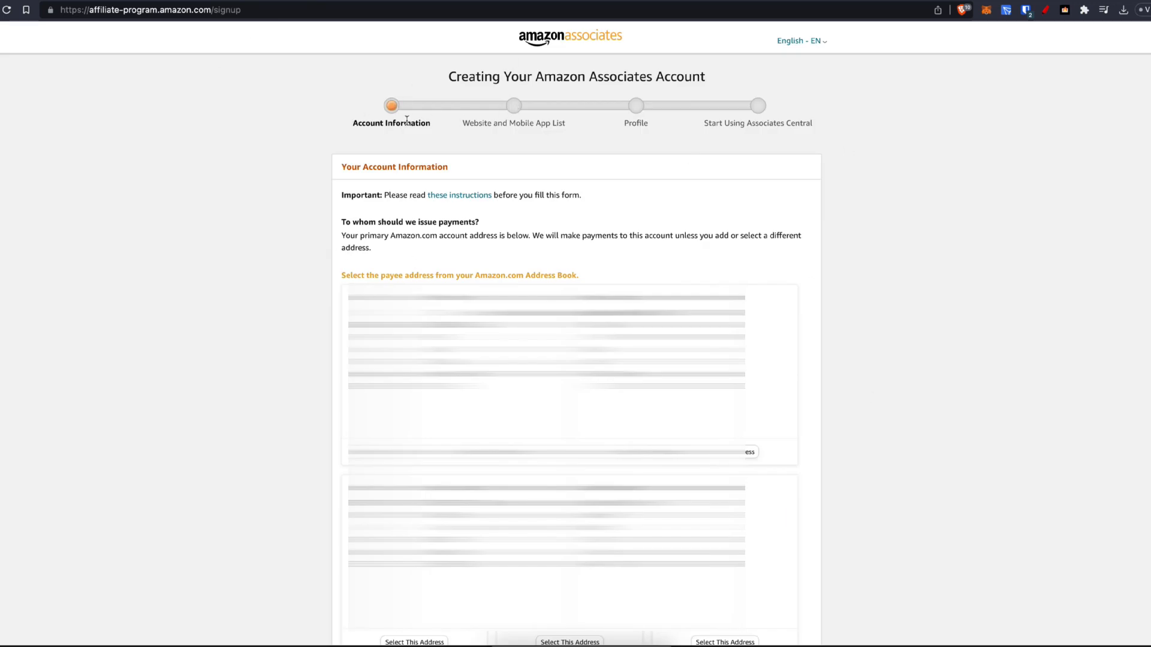
pyautogui.moveTo(358, 113)
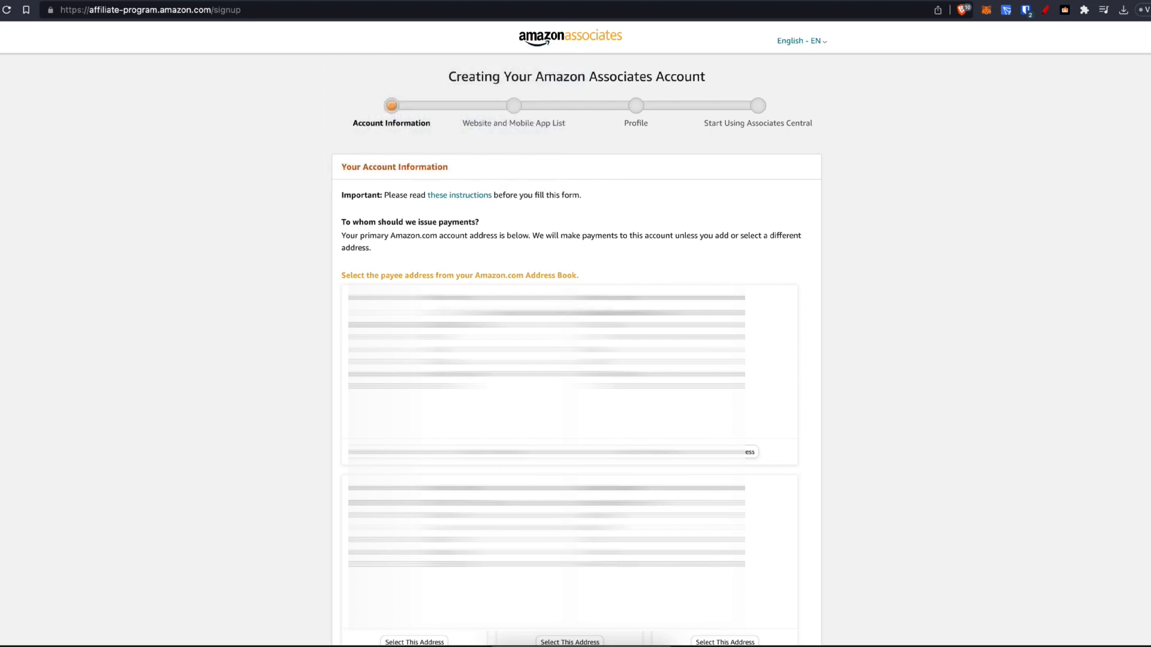
pyautogui.moveTo(778, 340)
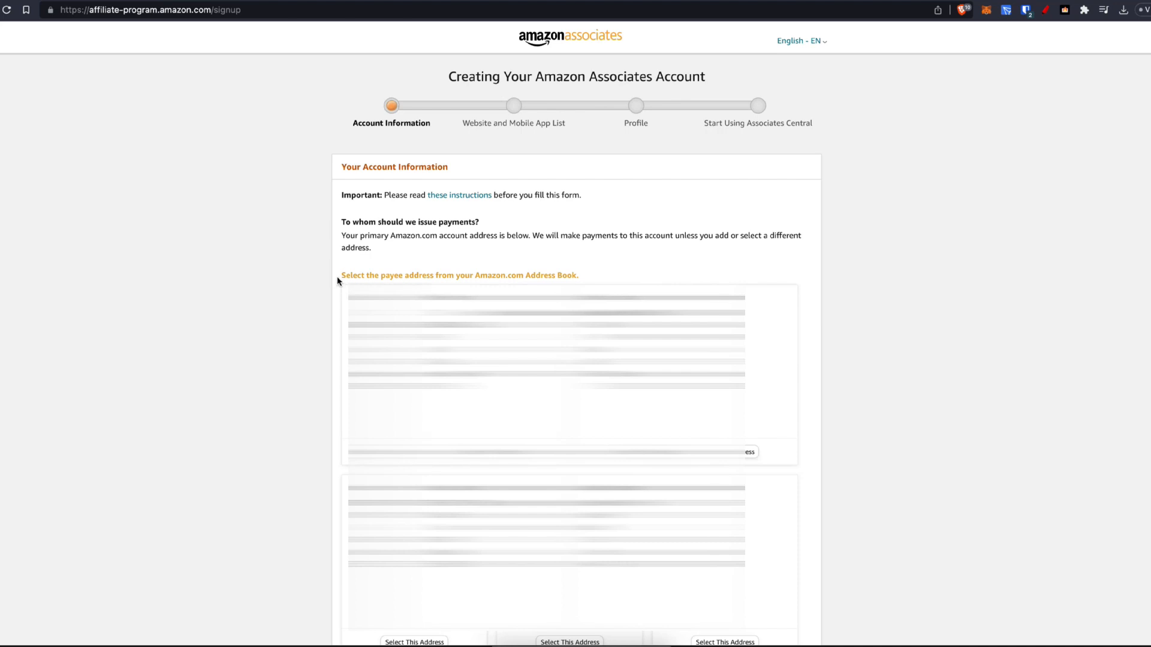
pyautogui.moveTo(474, 274)
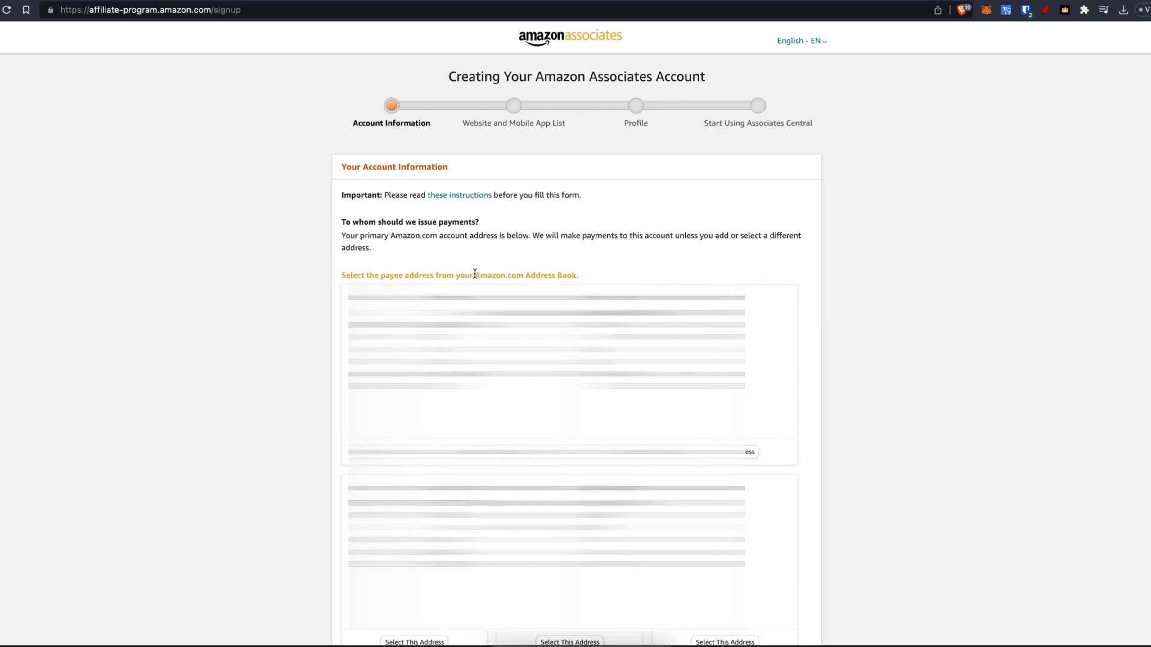
pyautogui.moveTo(918, 394)
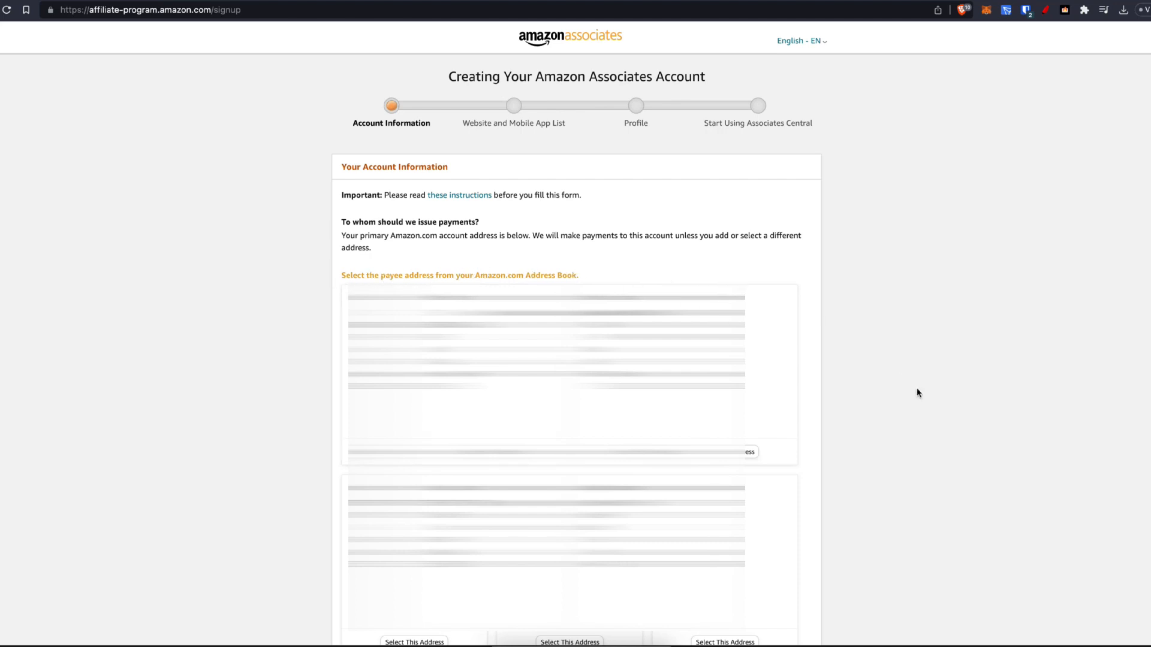
pyautogui.scroll(-3)
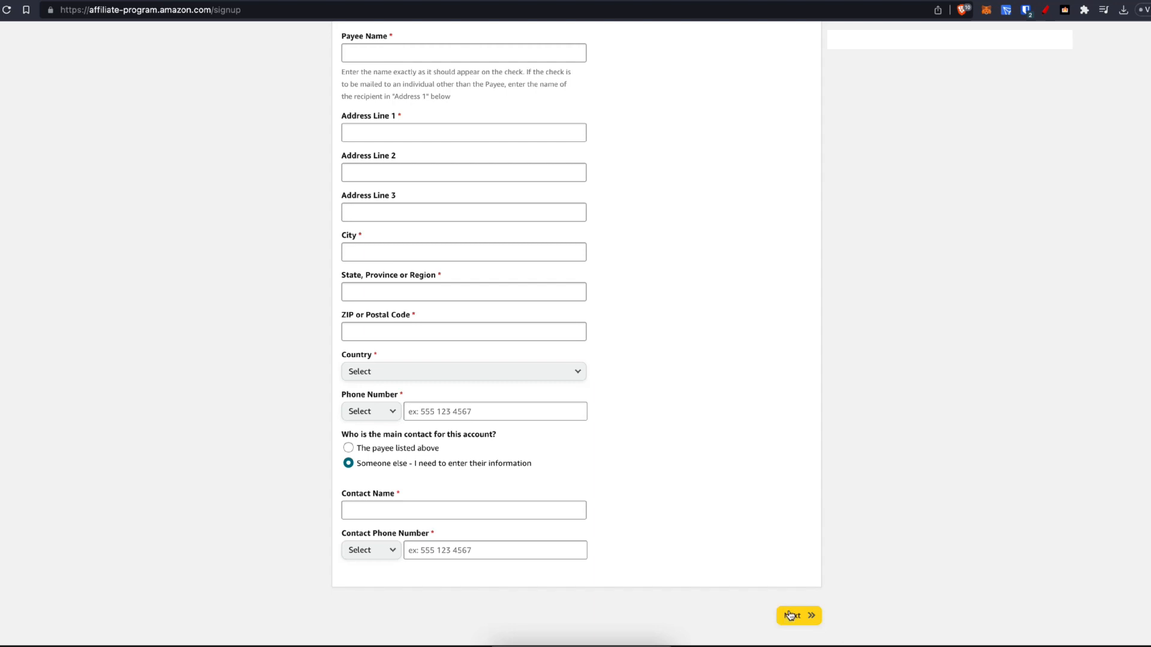
pyautogui.click(799, 615)
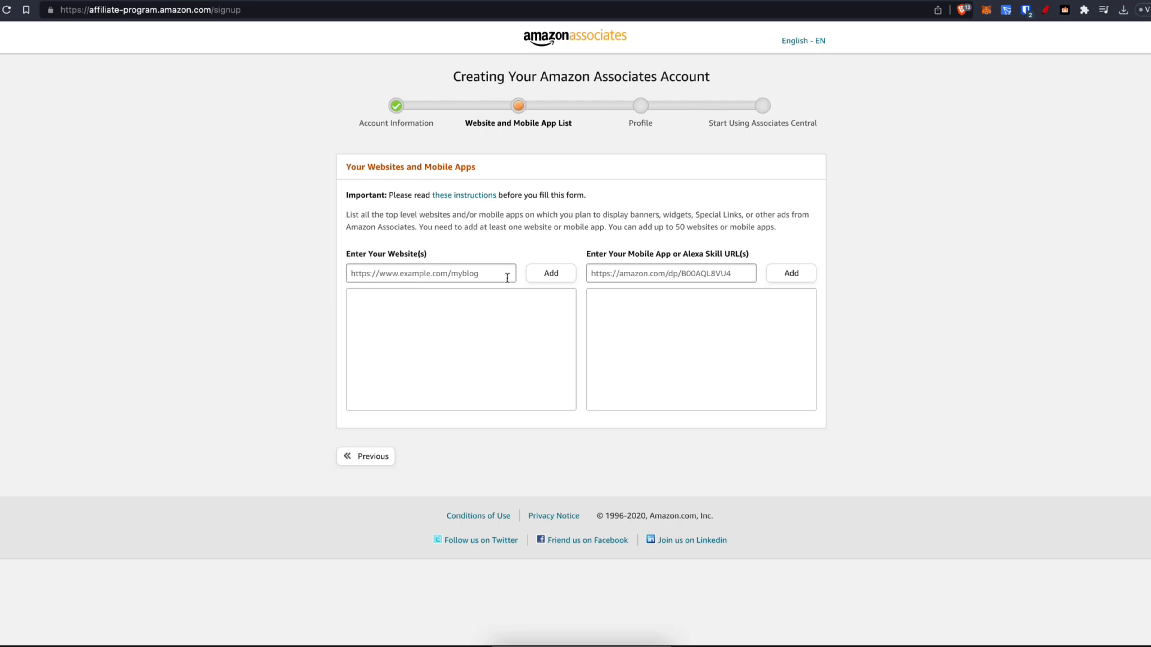
pyautogui.moveTo(505, 249)
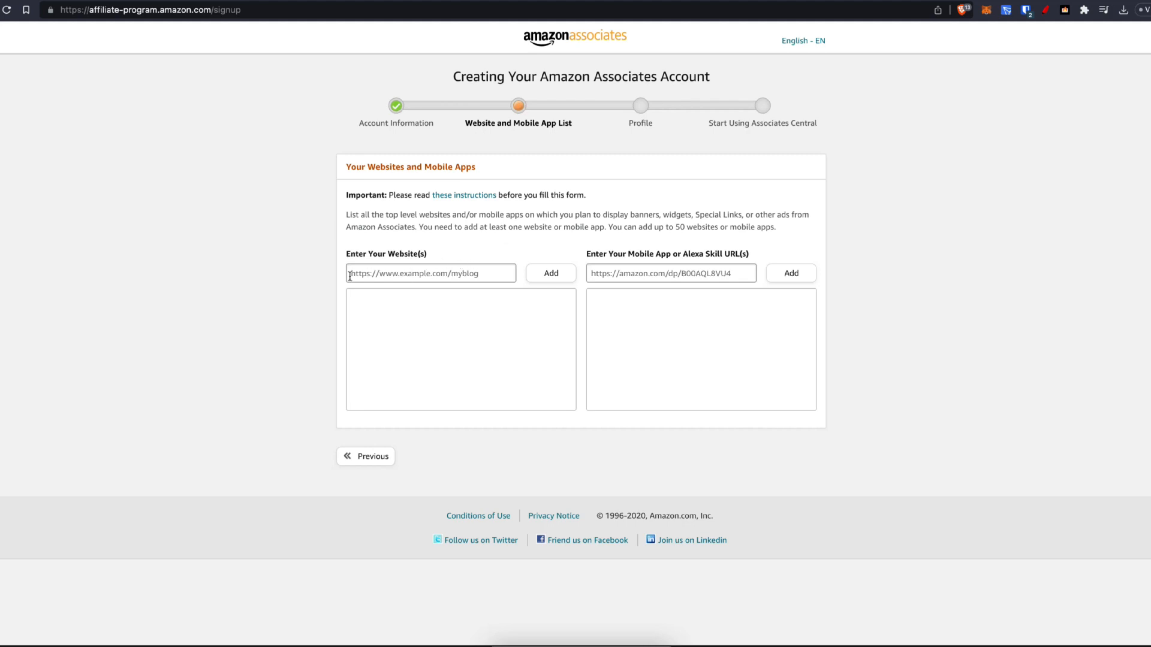
pyautogui.moveTo(500, 259)
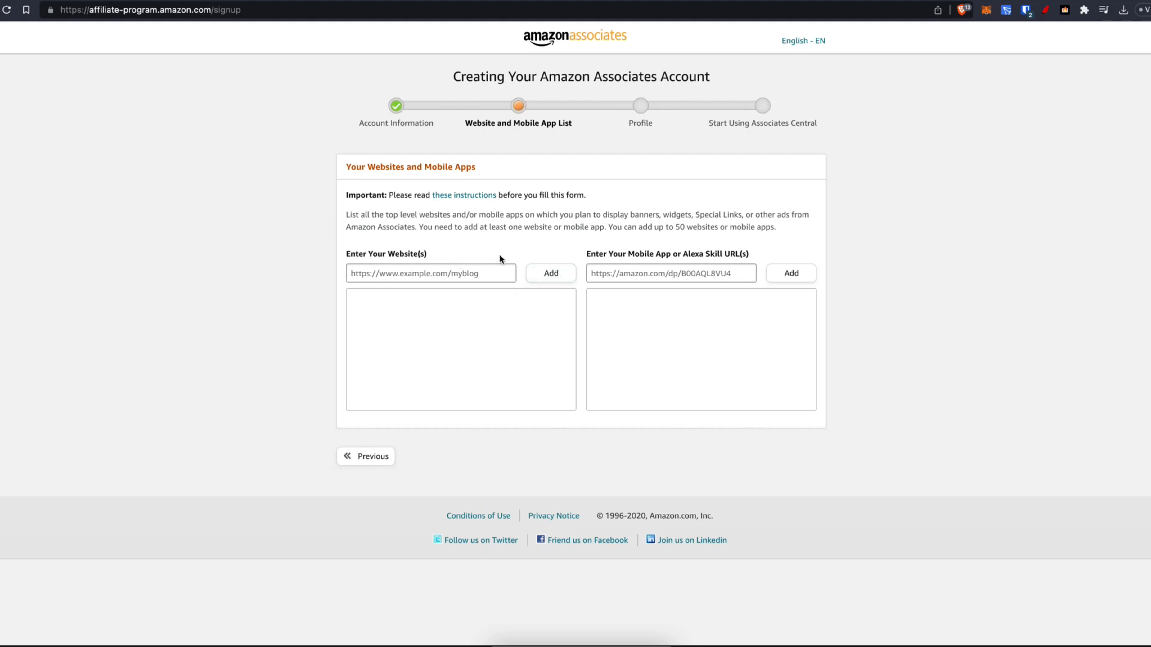
pyautogui.write('https://www.youtube.com/@onlinetechreviewer')
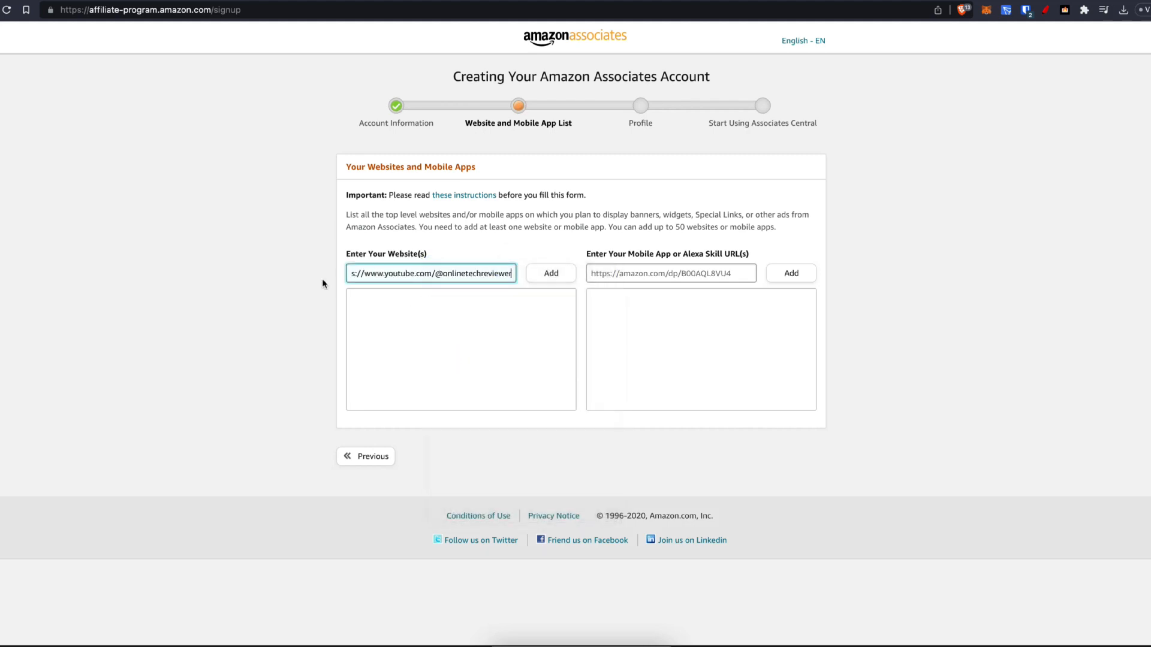
pyautogui.click(550, 273)
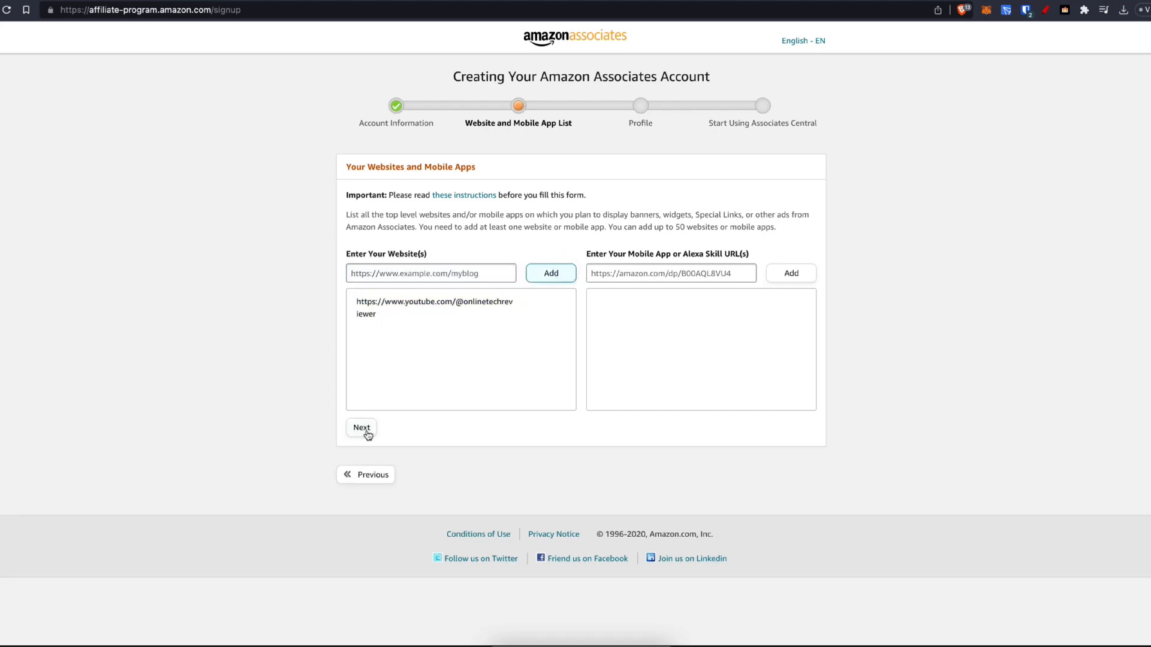
pyautogui.click(361, 428)
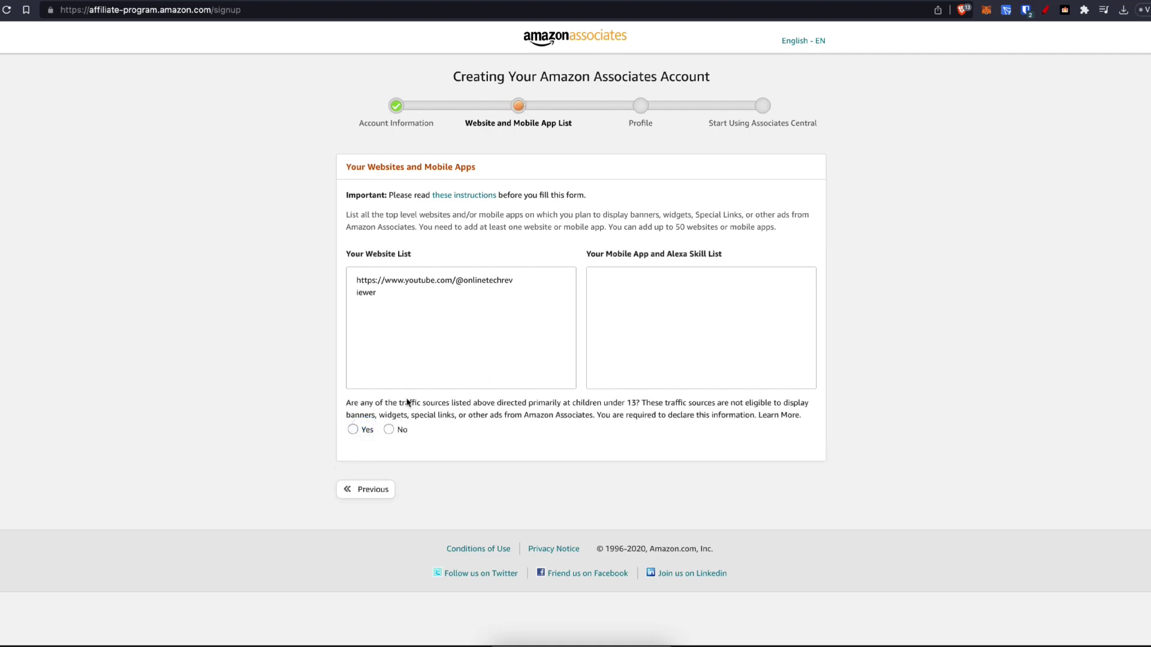
pyautogui.click(389, 430)
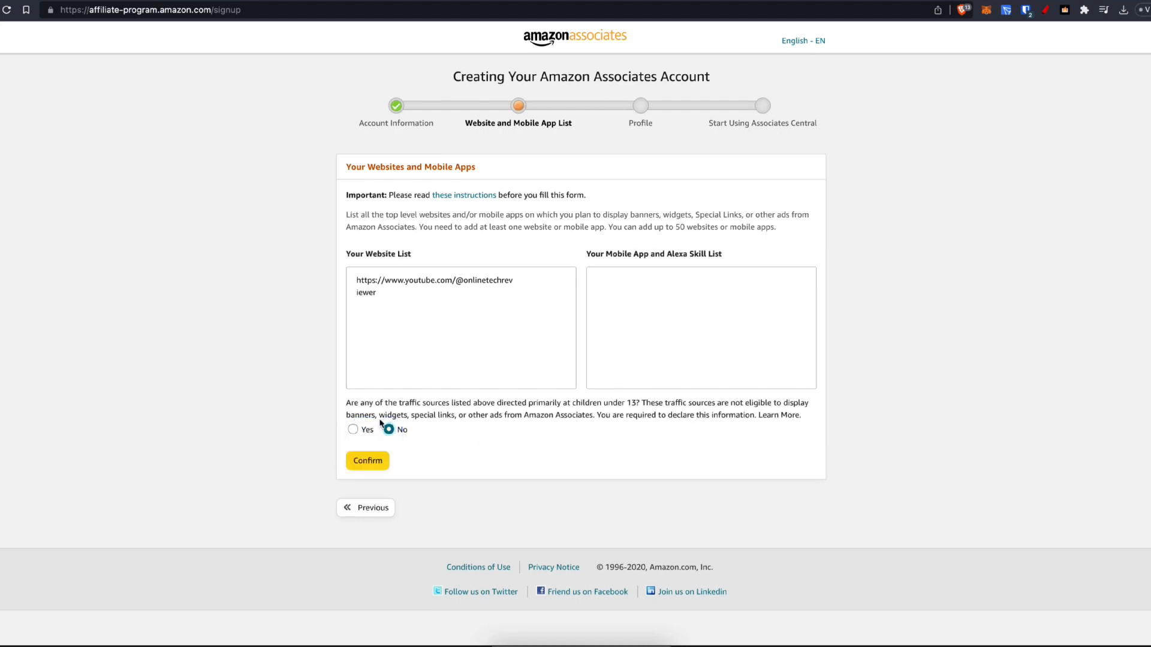
pyautogui.moveTo(633, 401)
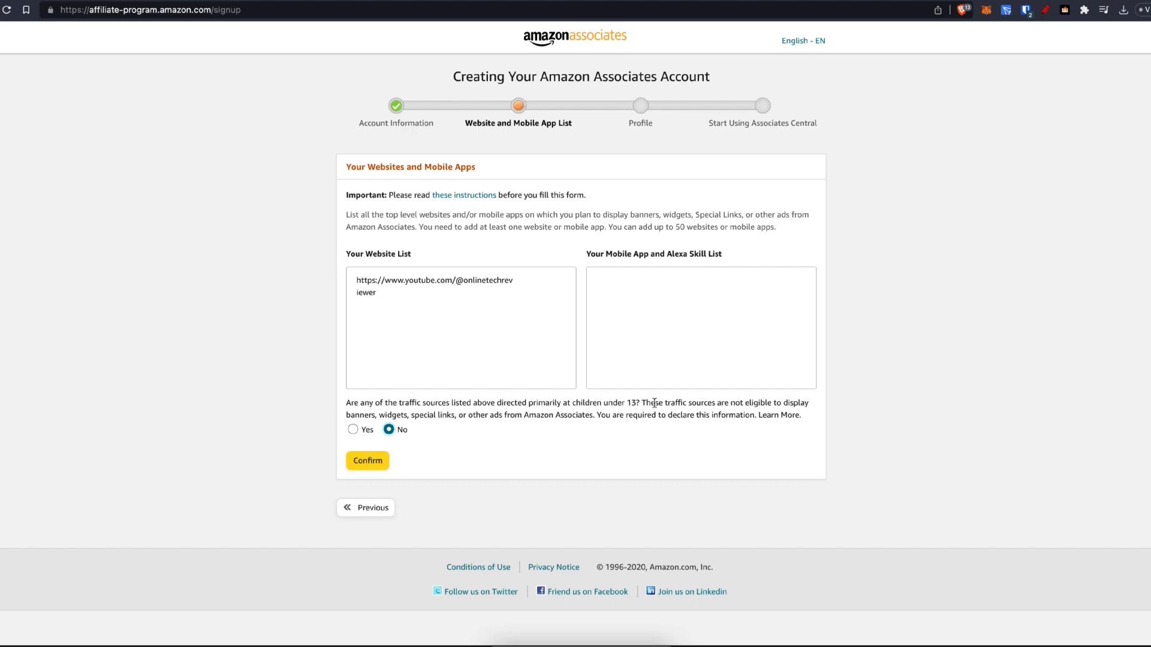
pyautogui.moveTo(410, 448)
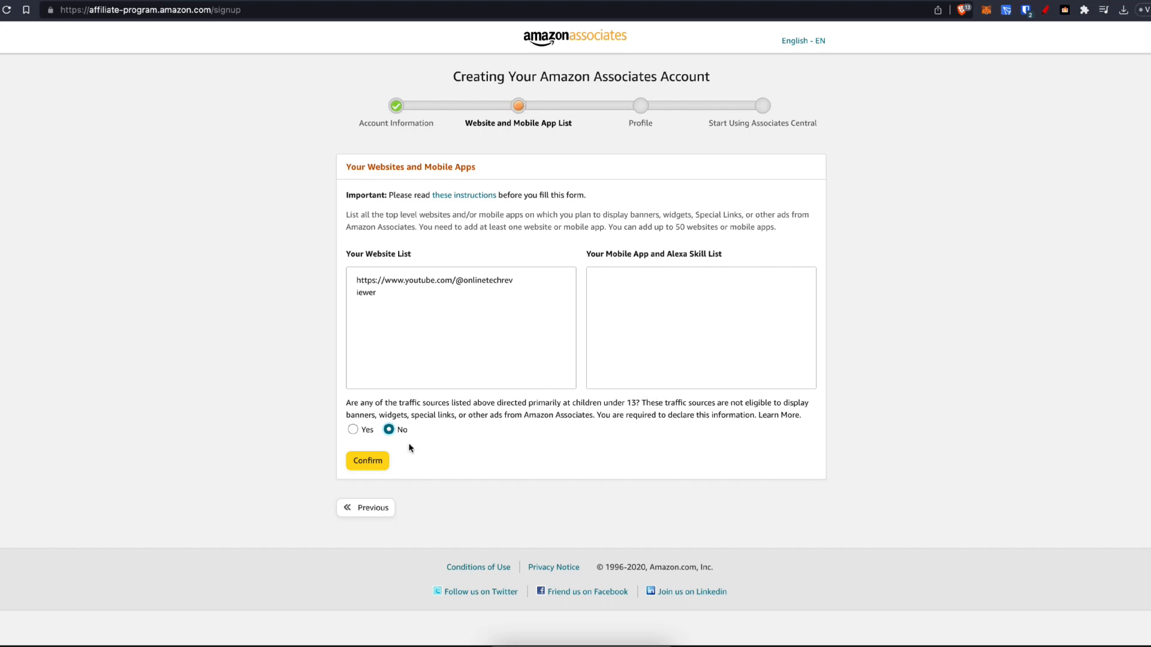
pyautogui.click(367, 461)
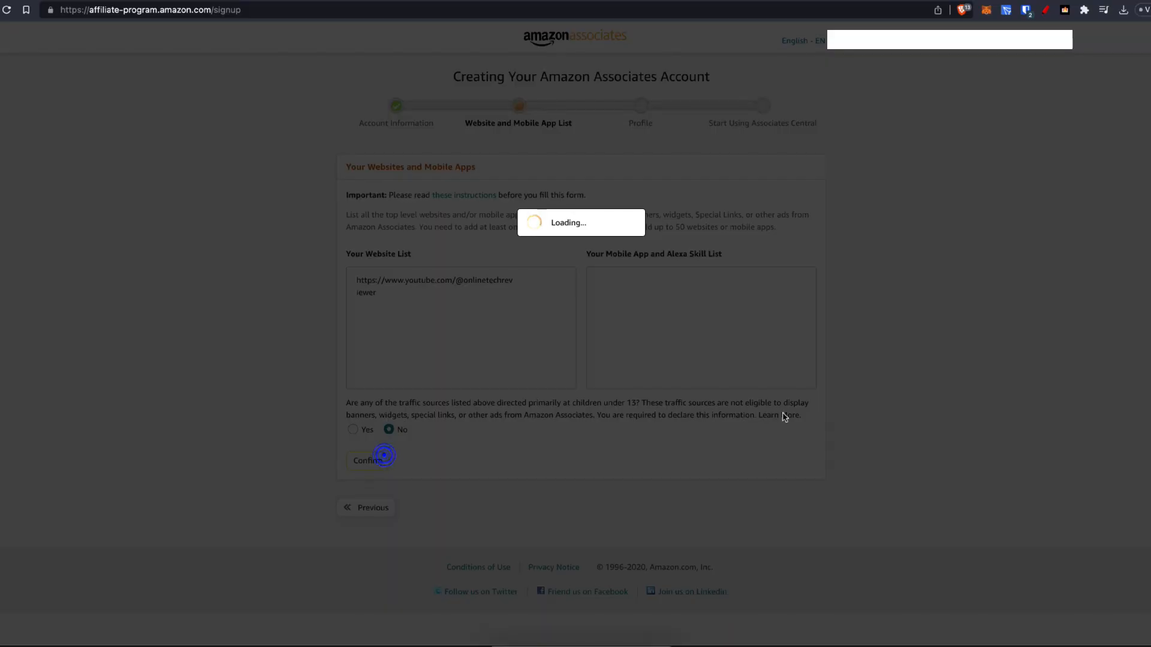
# Enter store ID 'onlinetechreviews' and describe the content as tech product YouTube videos.
pyautogui.click(366, 460)
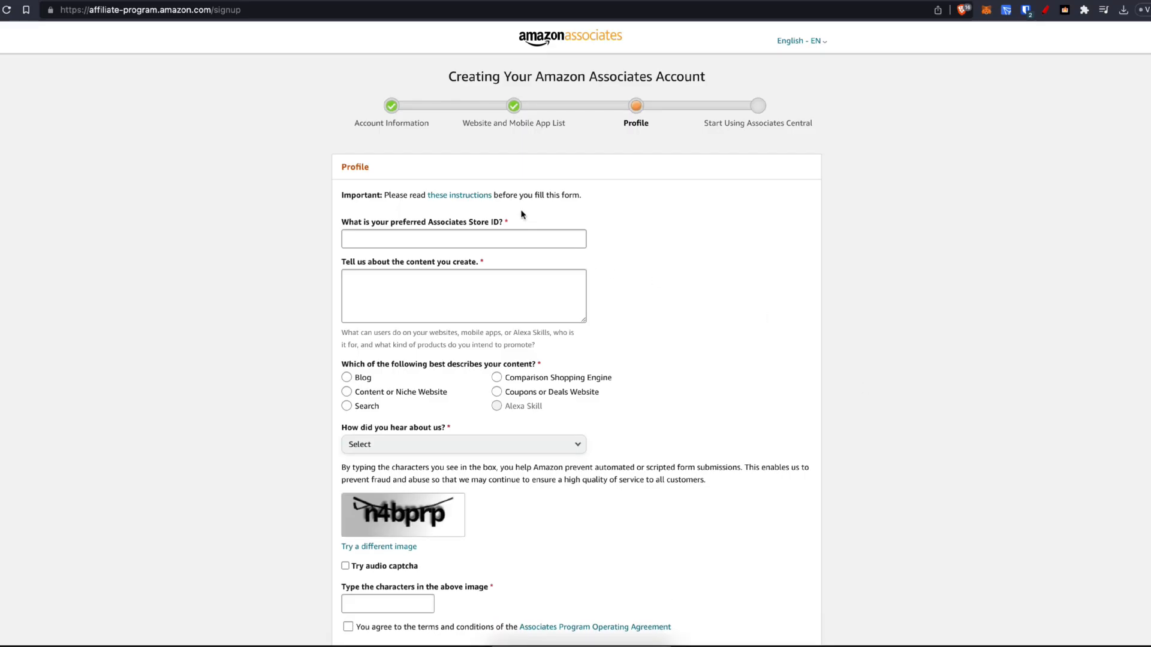
pyautogui.moveTo(442, 230)
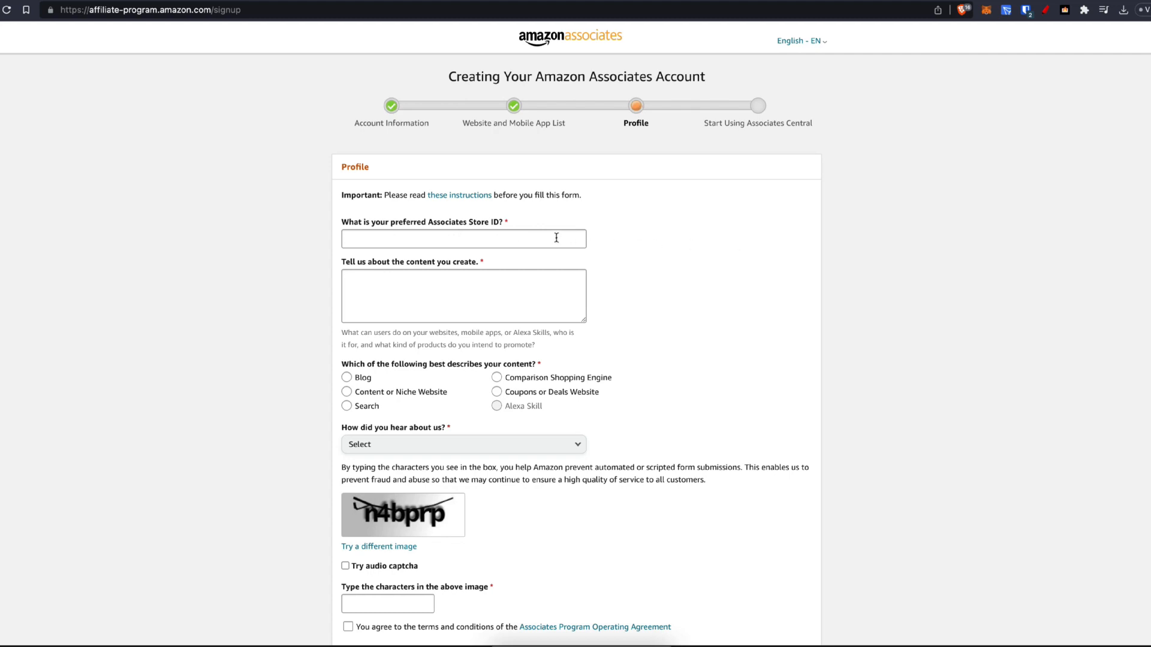
pyautogui.click(464, 238)
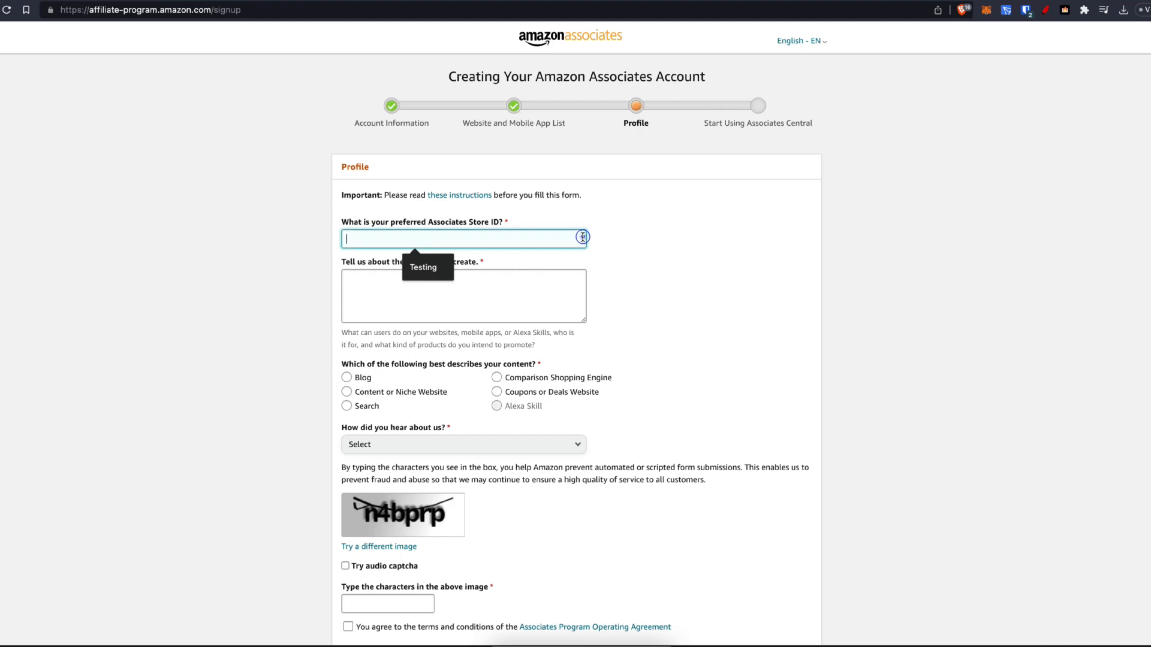
pyautogui.write('online')
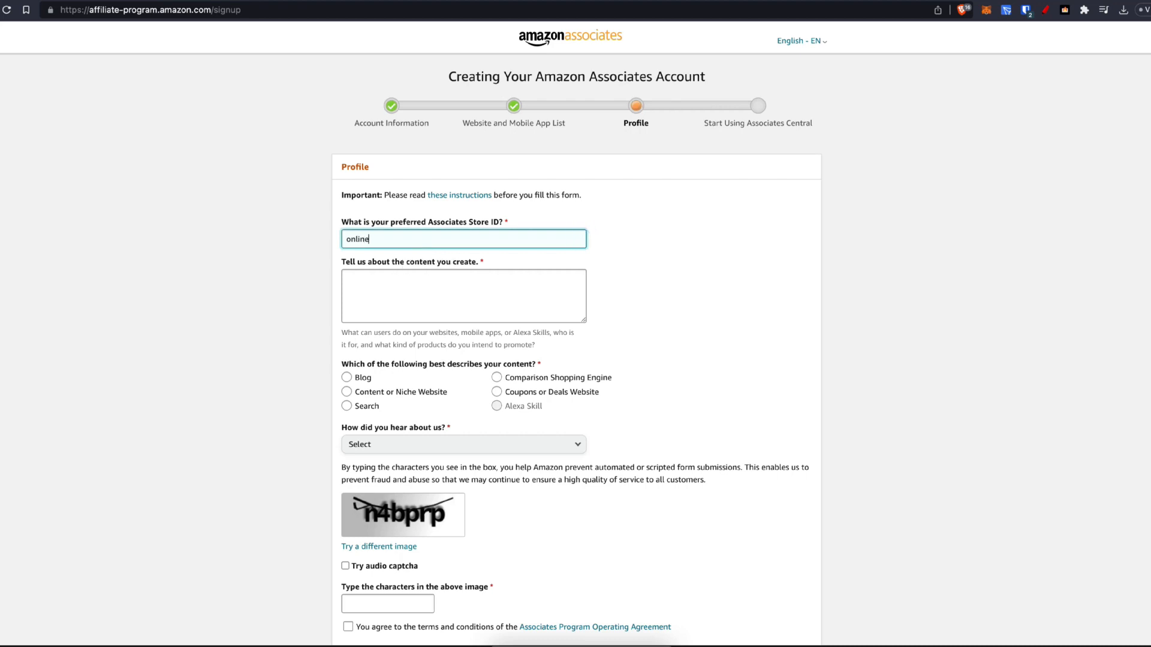
pyautogui.write('techreviews')
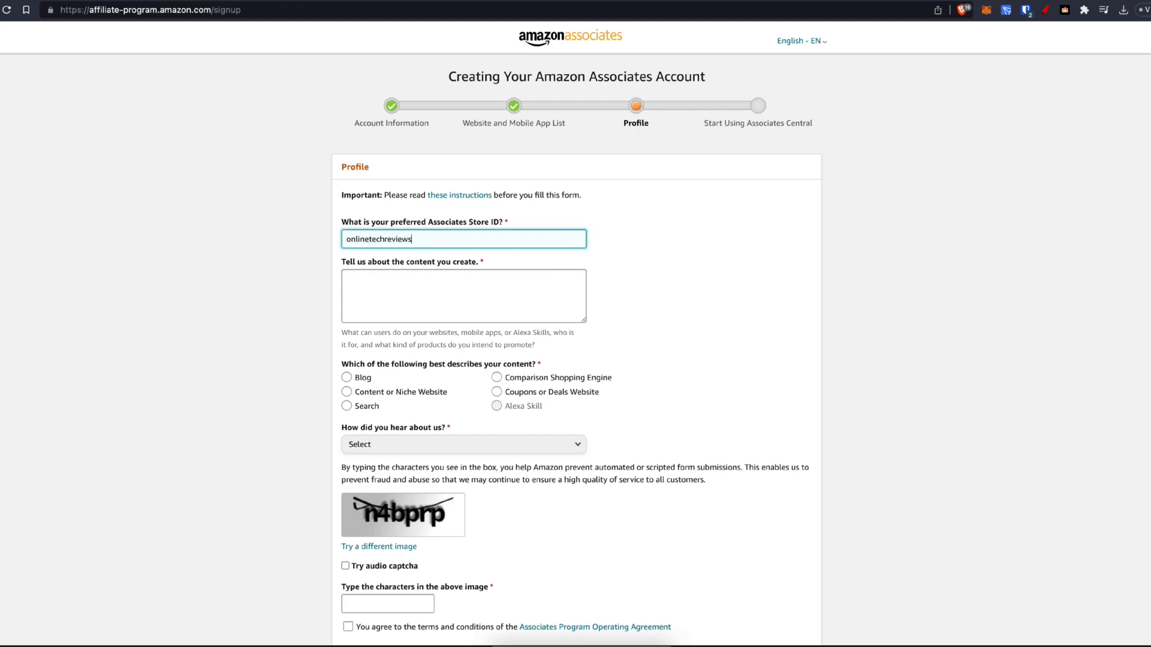
pyautogui.click(464, 296)
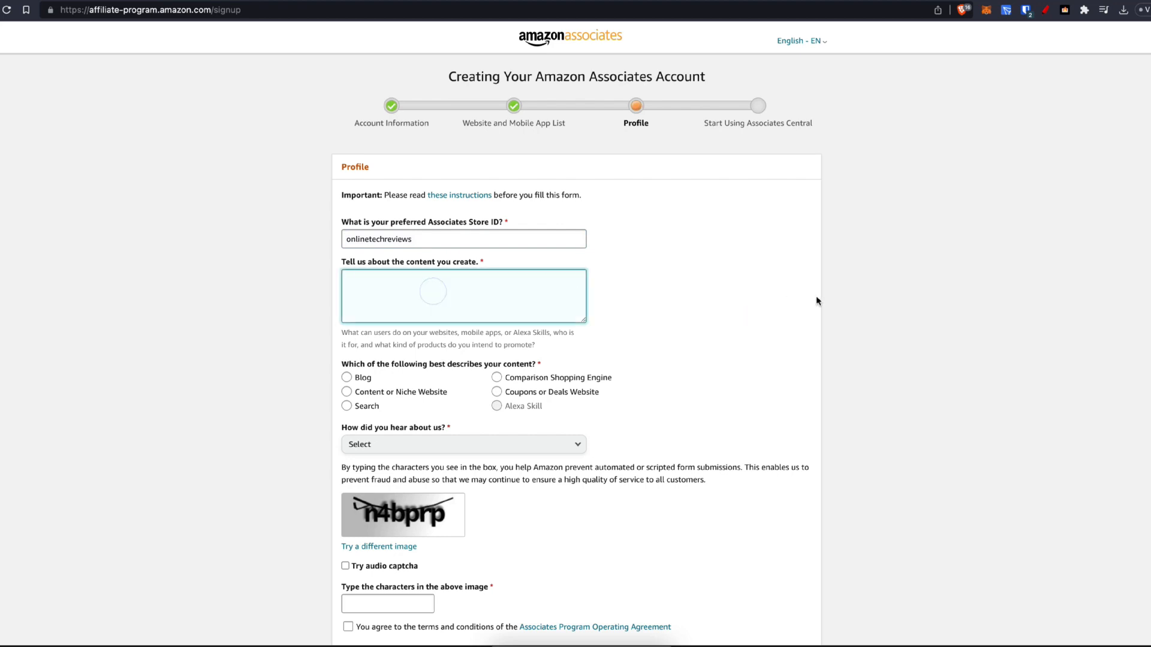
pyautogui.write('I create Youtube videos related to tech products.')
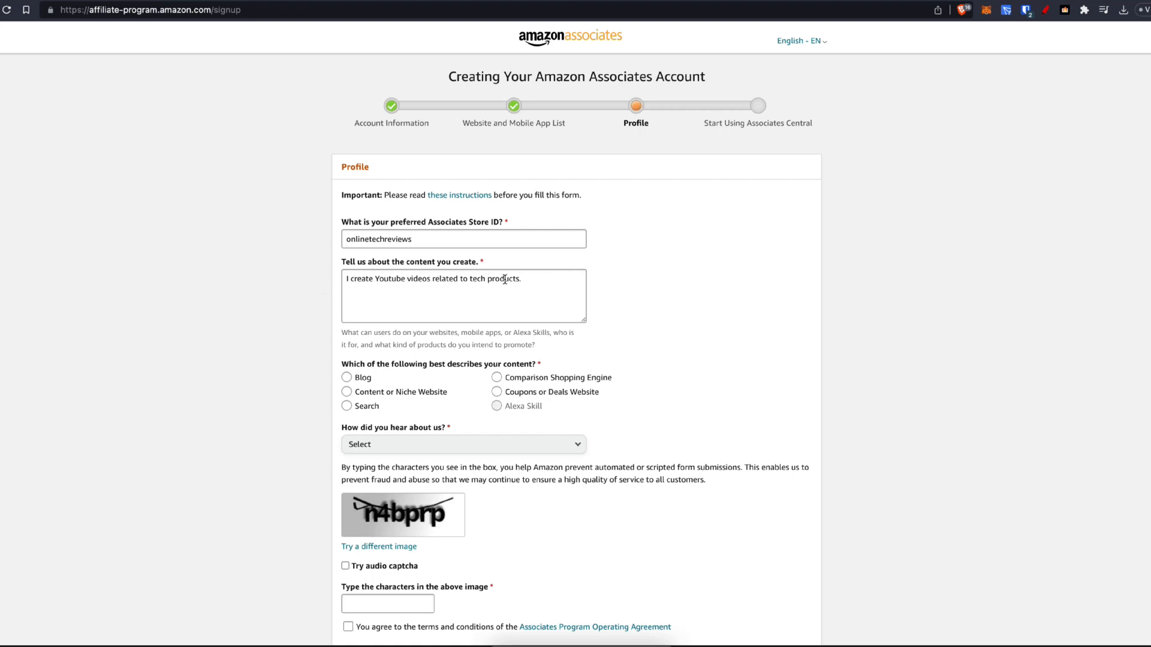
# Set the content type to Search and the referral source to Online Search.
pyautogui.click(347, 405)
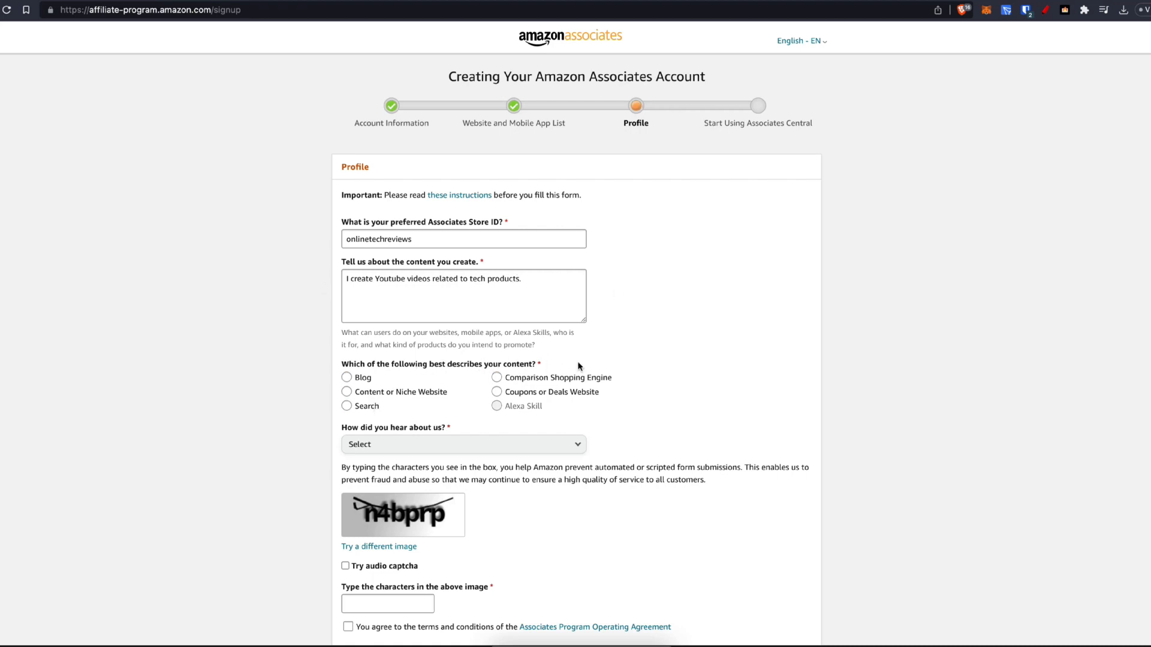
pyautogui.click(346, 308)
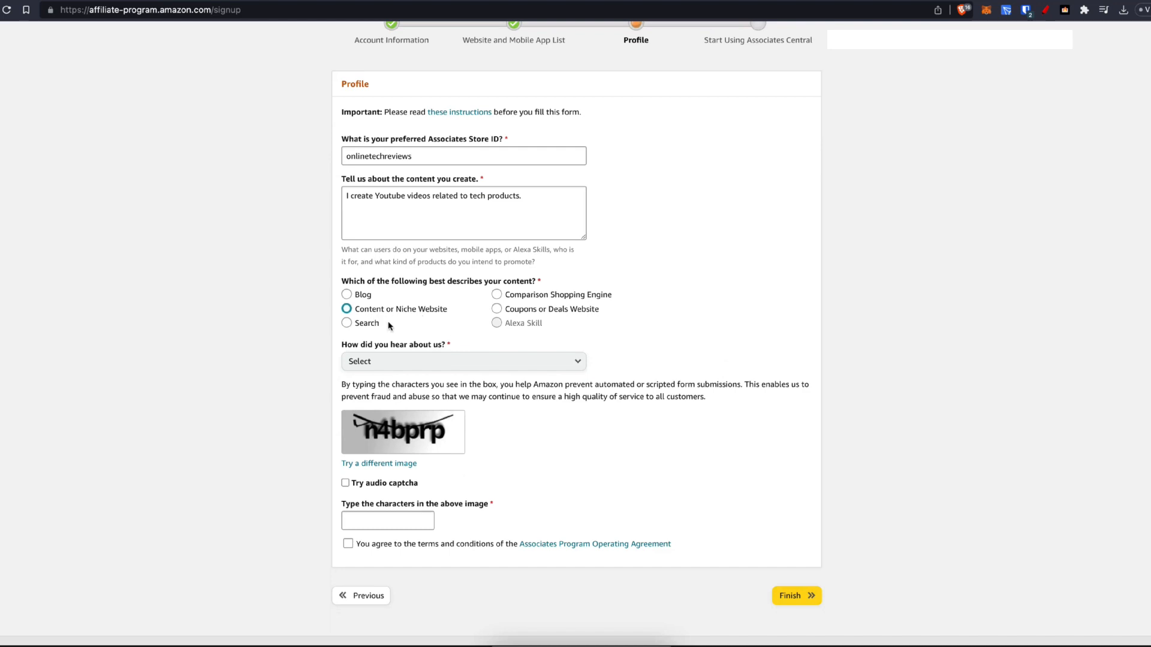
pyautogui.click(464, 361)
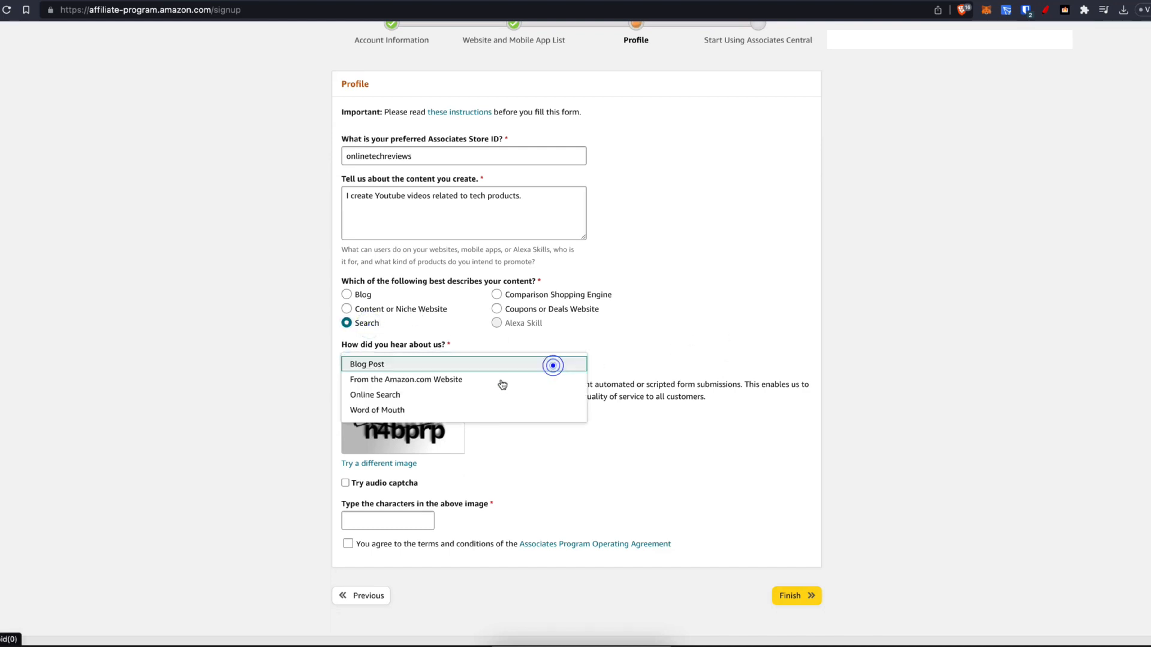
pyautogui.click(375, 394)
pyautogui.write('n4bprp')
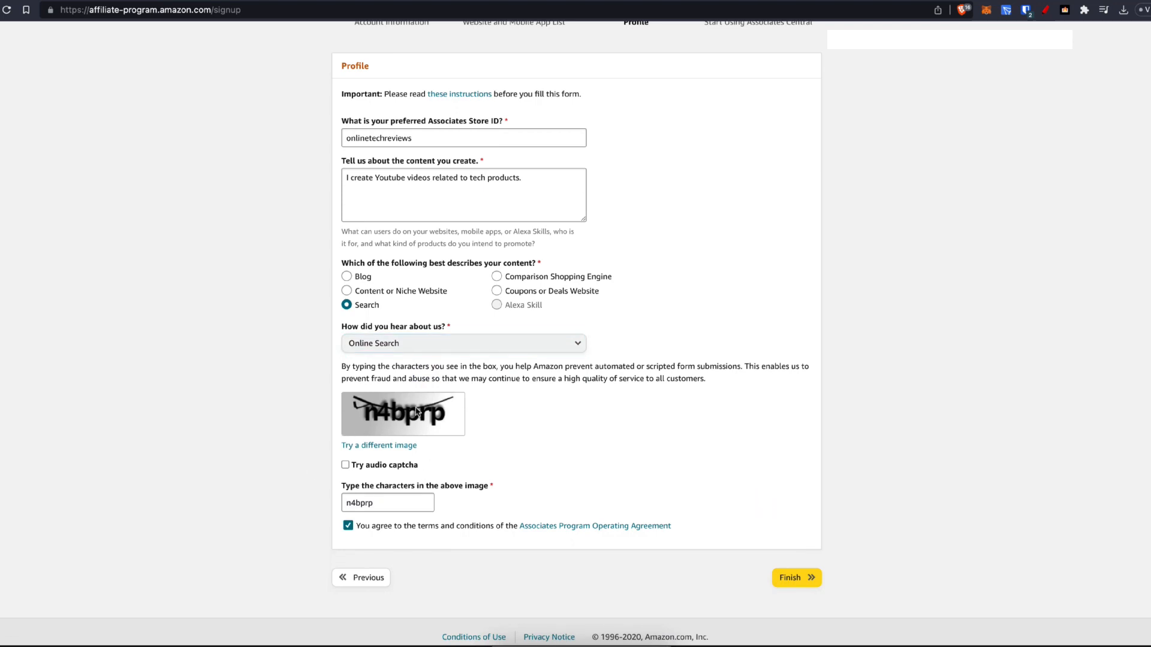
pyautogui.moveTo(379, 445)
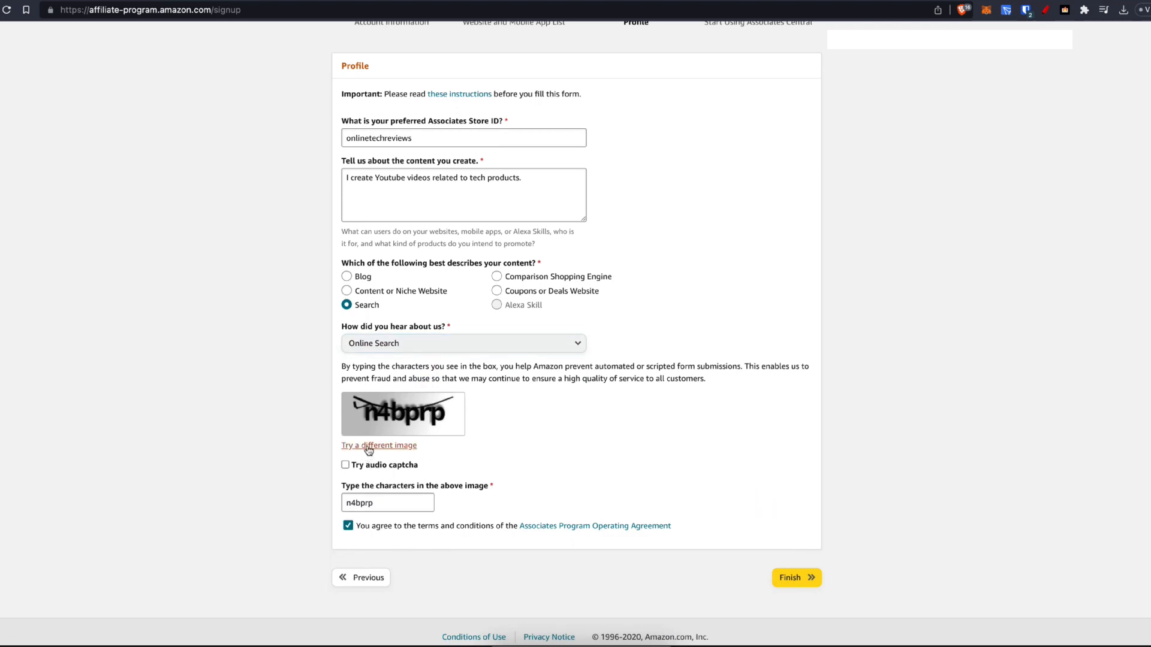
pyautogui.moveTo(389, 528)
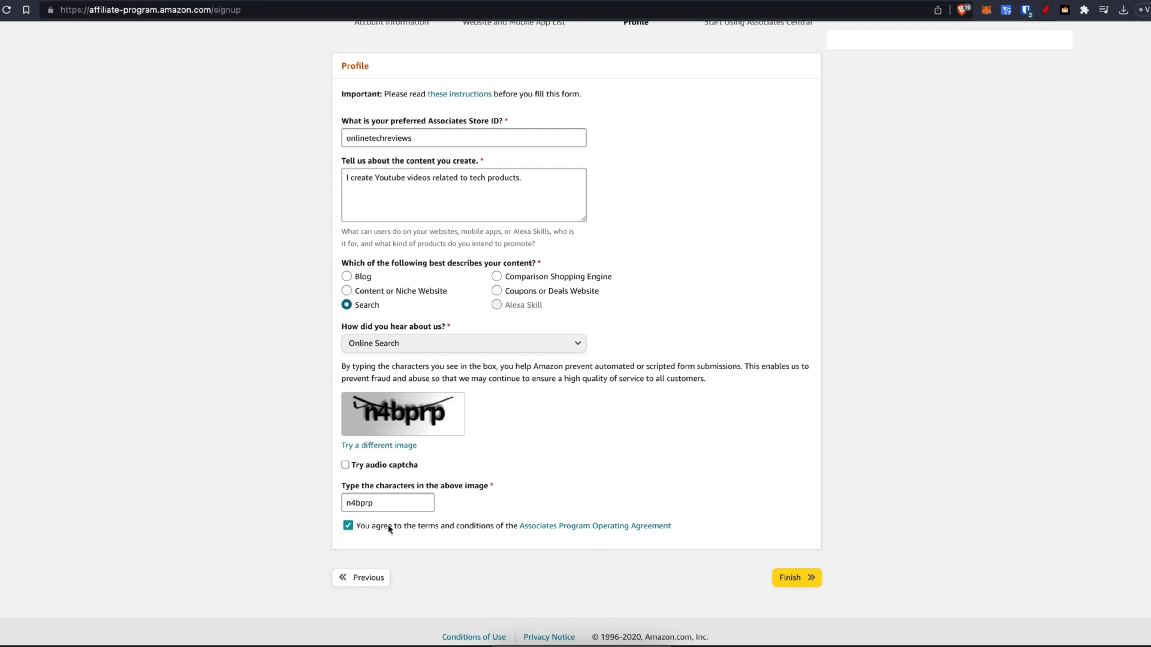
pyautogui.moveTo(594, 526)
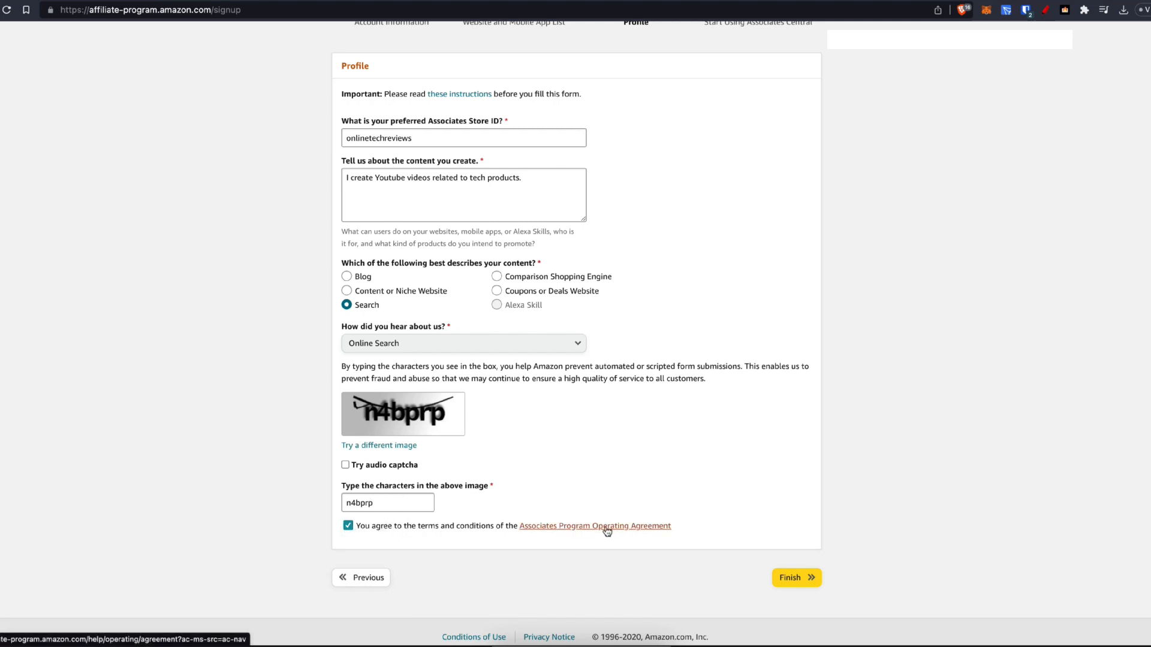
pyautogui.click(795, 578)
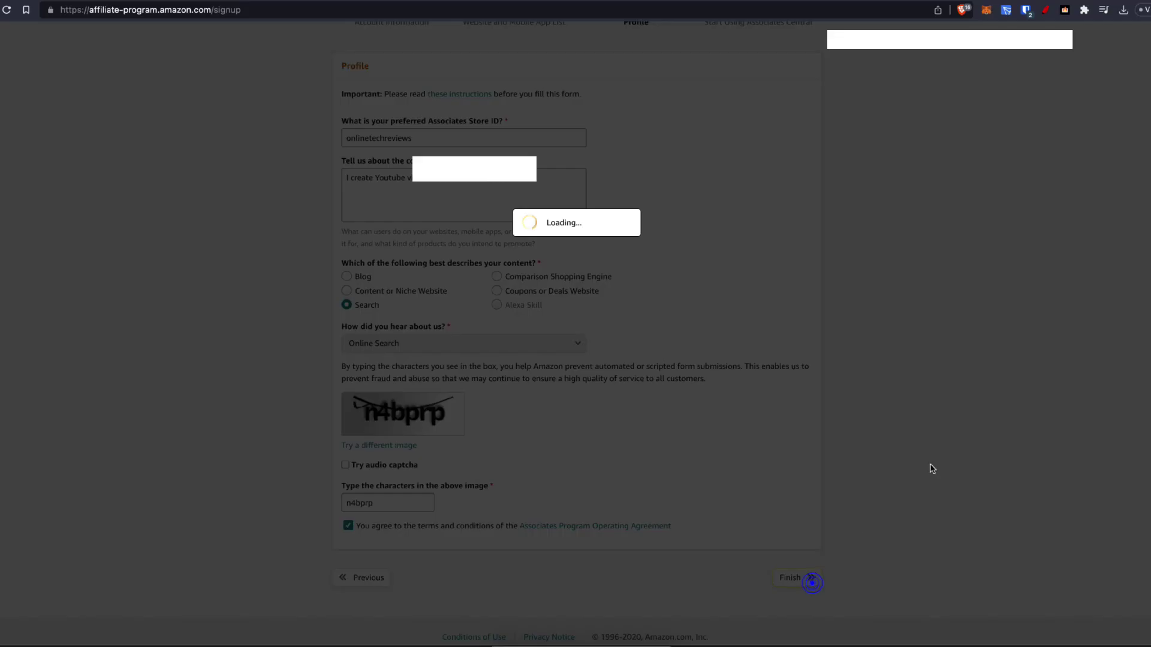
pyautogui.click(791, 578)
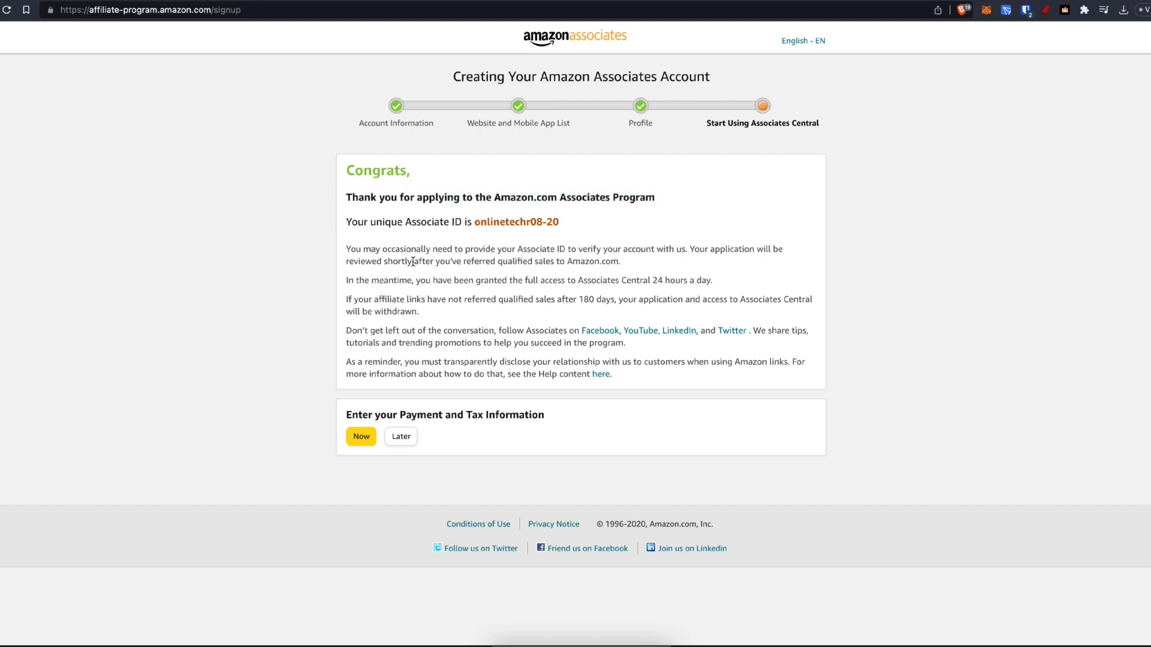
pyautogui.moveTo(507, 415)
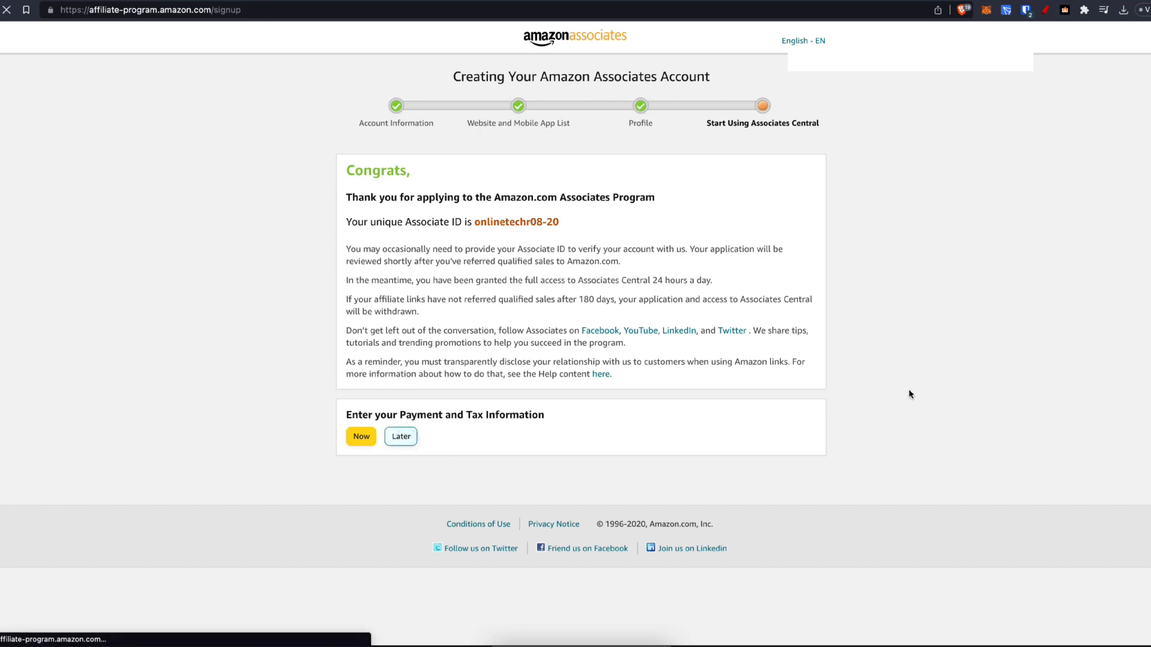
# Choose Later for payment and tax information and look over the home dashboard.
pyautogui.click(401, 436)
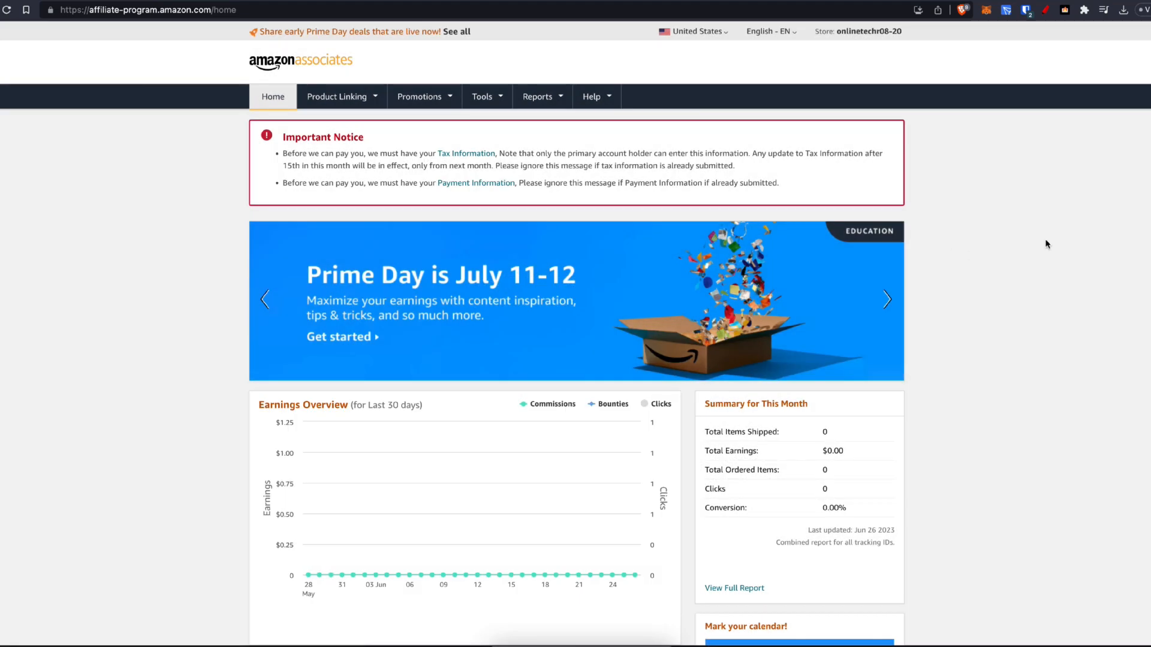
pyautogui.moveTo(510, 151)
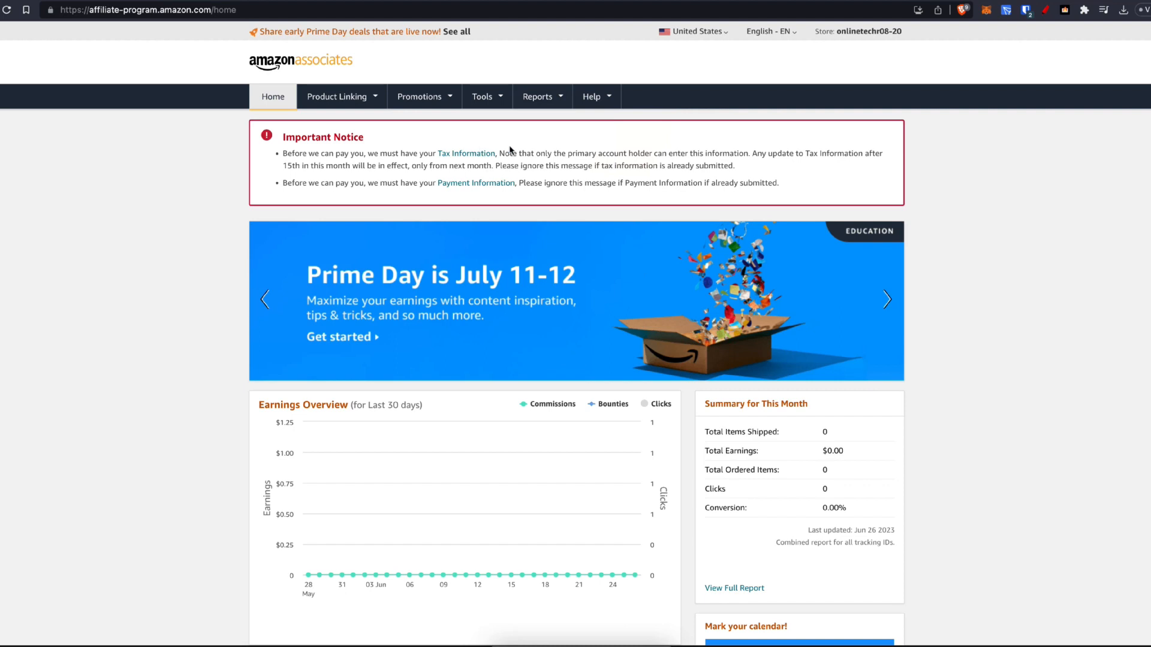
pyautogui.moveTo(1072, 230)
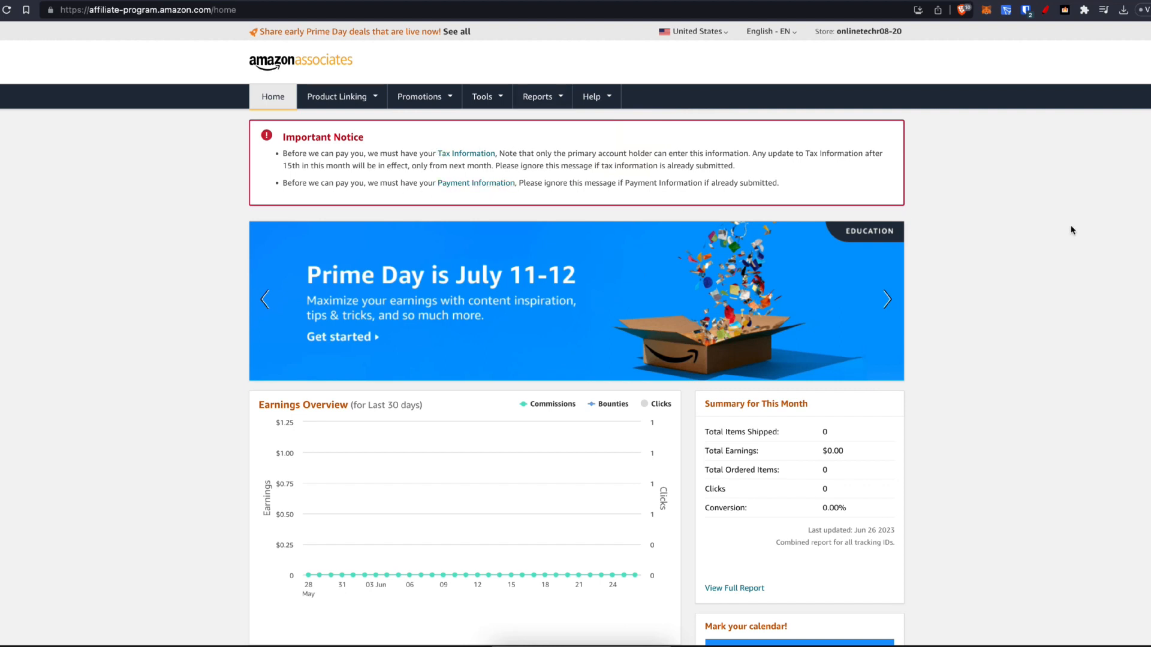
pyautogui.scroll(-3)
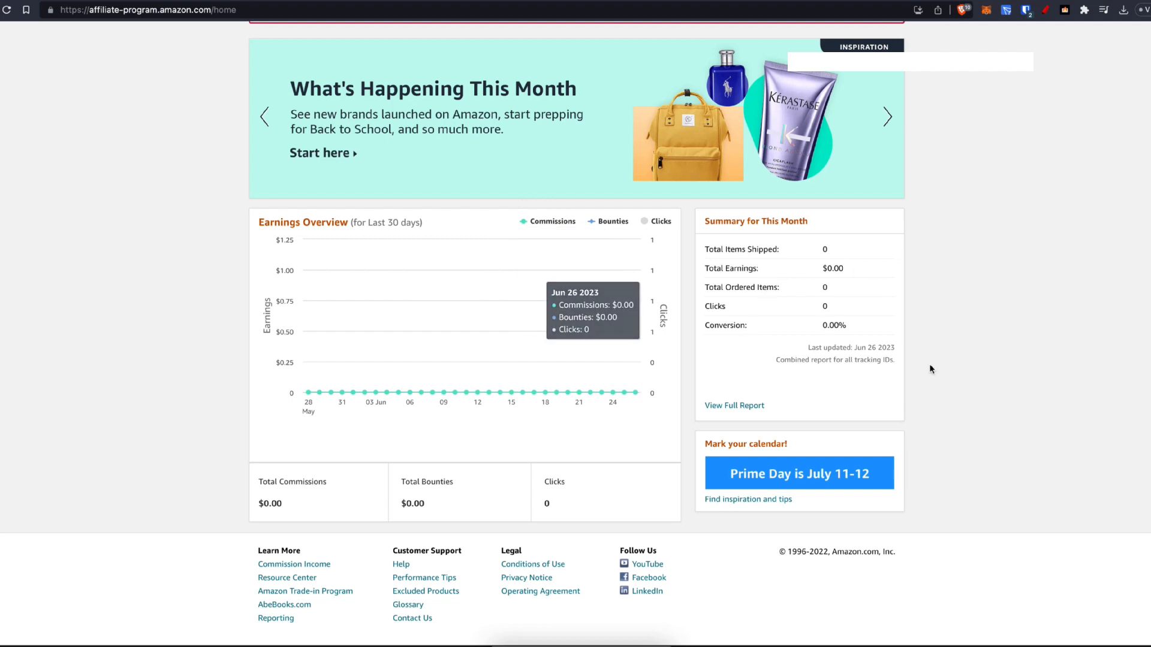
pyautogui.scroll(3)
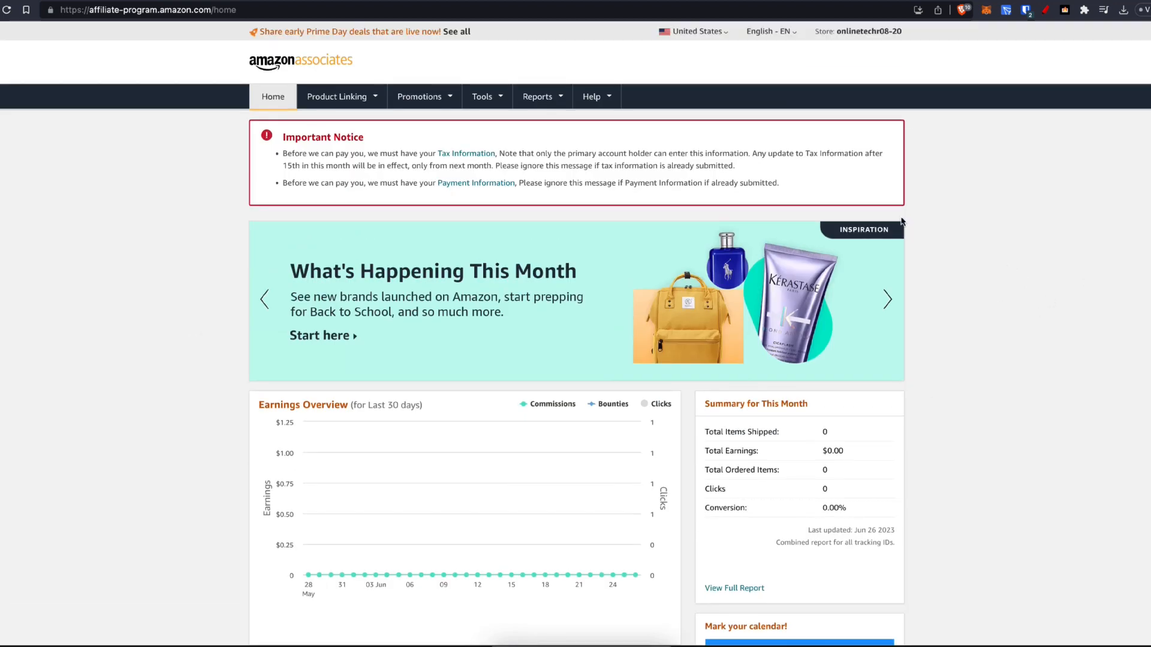
pyautogui.moveTo(475, 128)
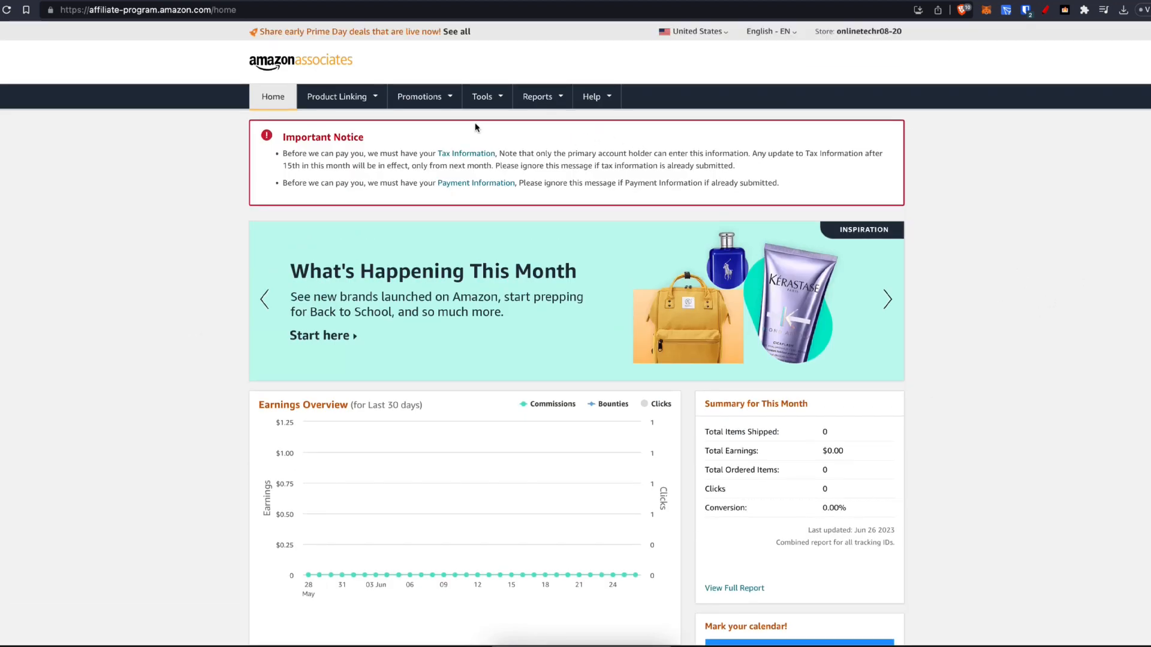
pyautogui.click(482, 96)
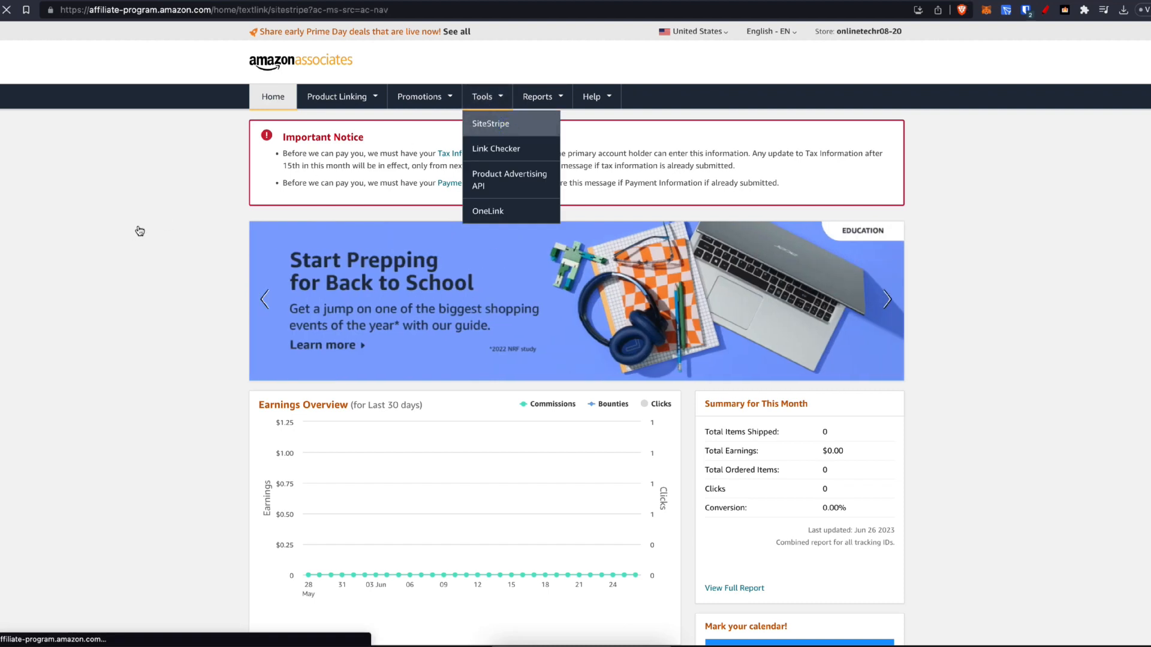
# Choose SiteStripe from the Tools menu.
pyautogui.click(490, 124)
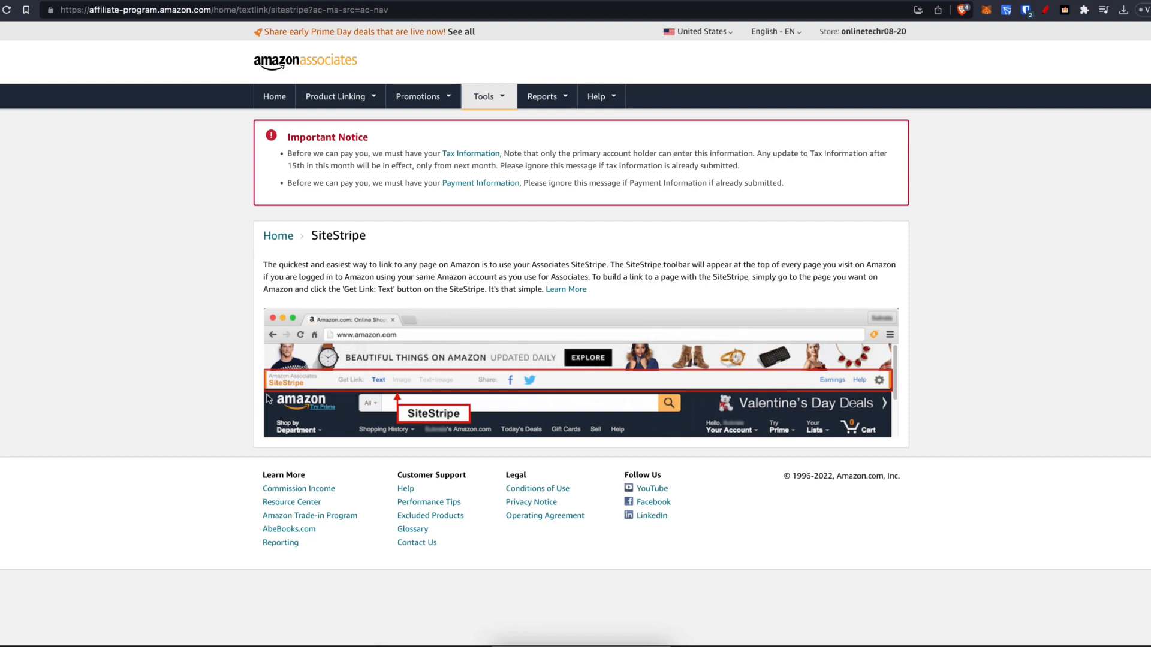
pyautogui.moveTo(375, 397)
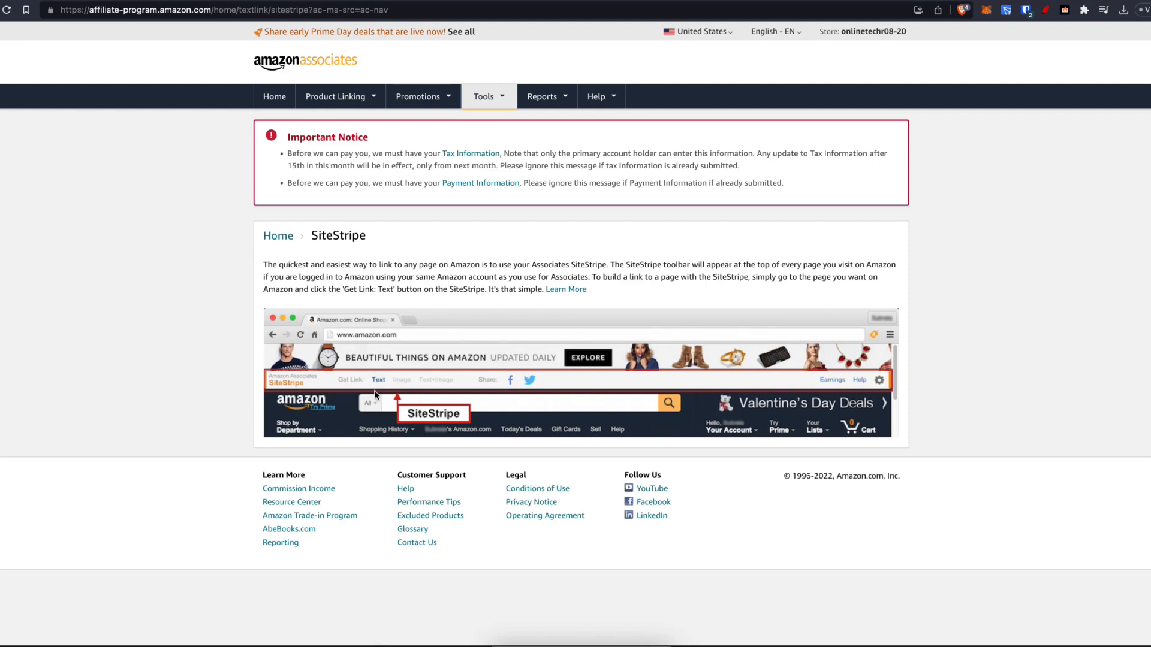
pyautogui.moveTo(668, 393)
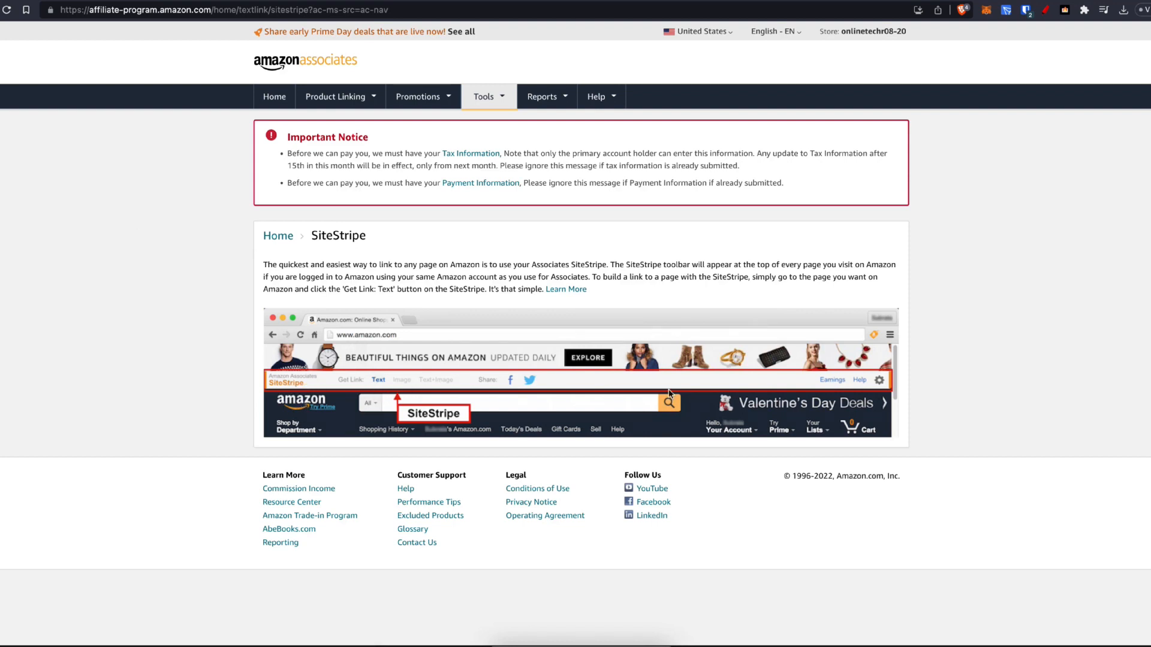
pyautogui.moveTo(648, 298)
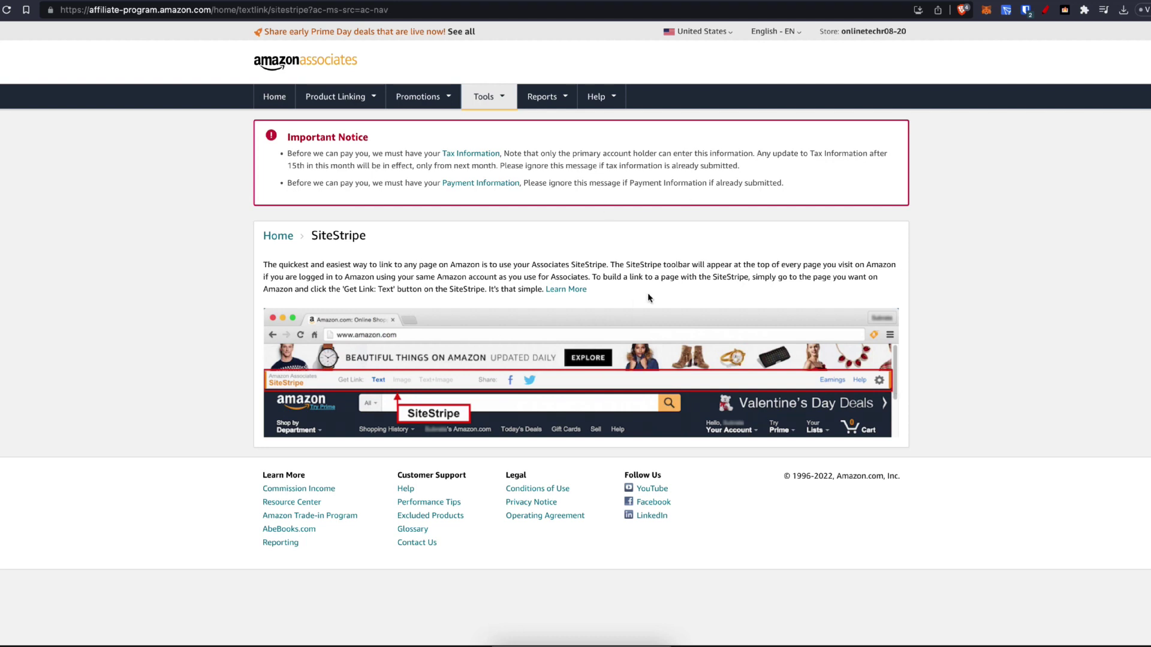
pyautogui.moveTo(196, 296)
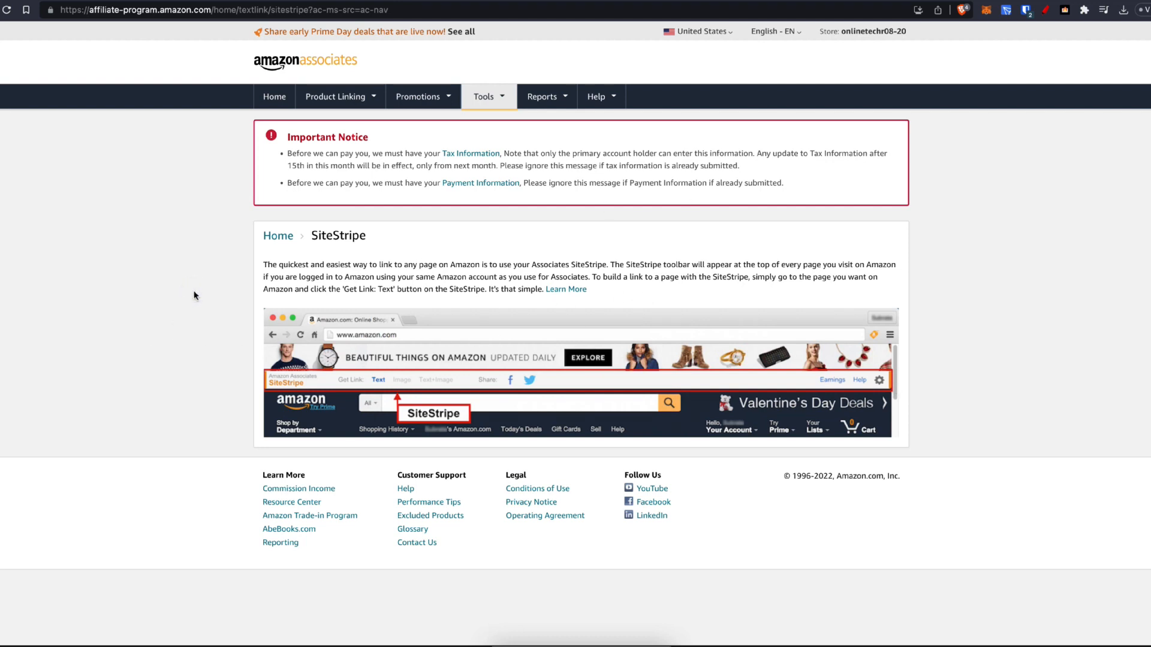
pyautogui.moveTo(360, 393)
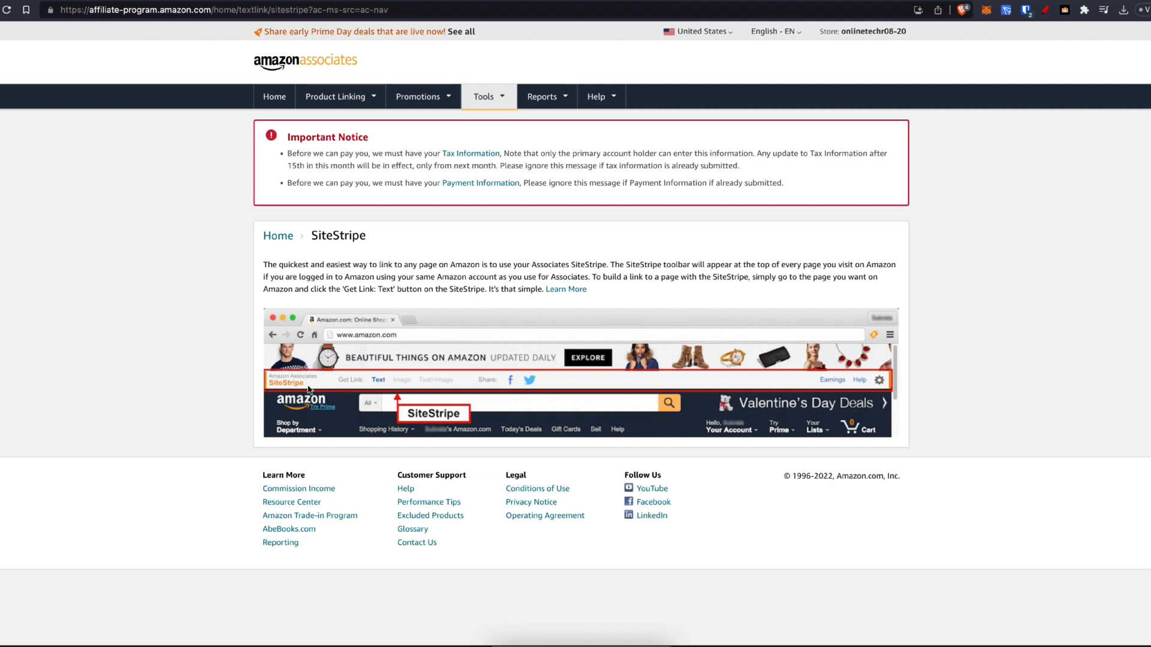
pyautogui.moveTo(360, 380)
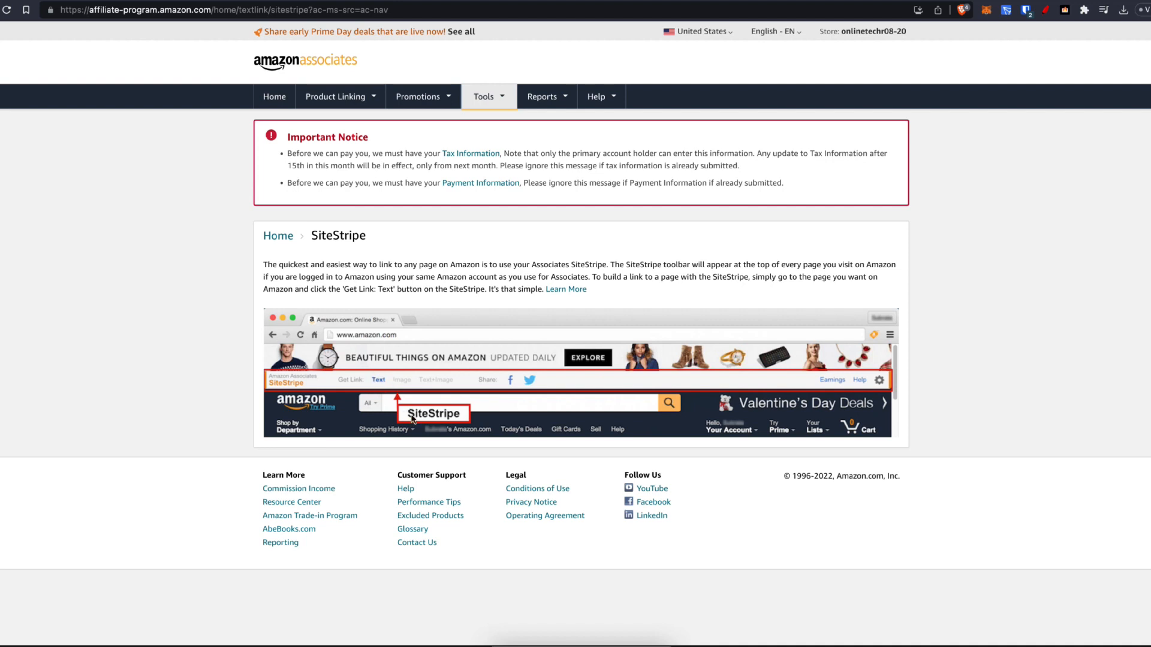
pyautogui.moveTo(395, 418)
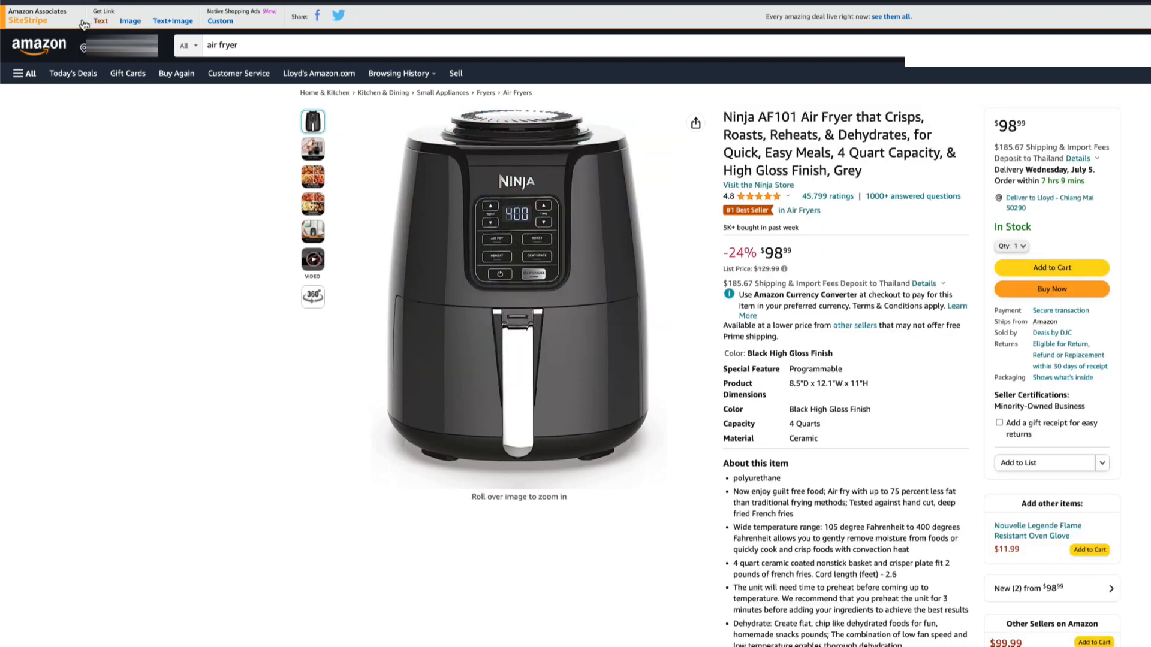
# Generate a SiteStripe short text link for the Ninja AF101 Air Fryer and select it.
pyautogui.click(100, 20)
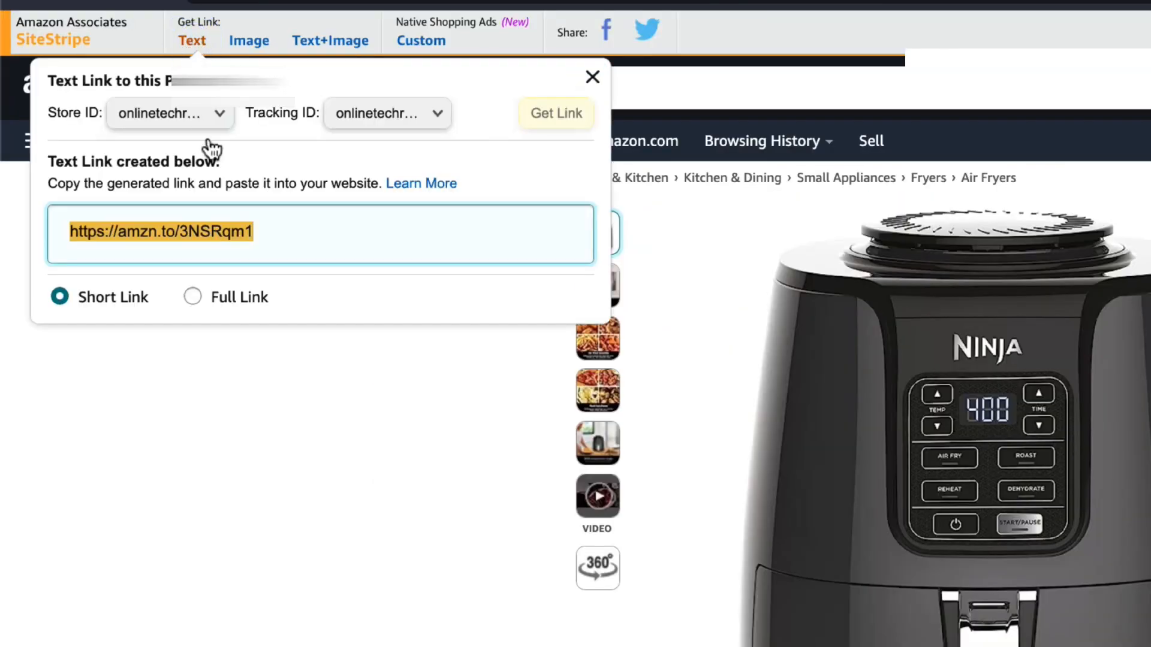
pyautogui.click(396, 233)
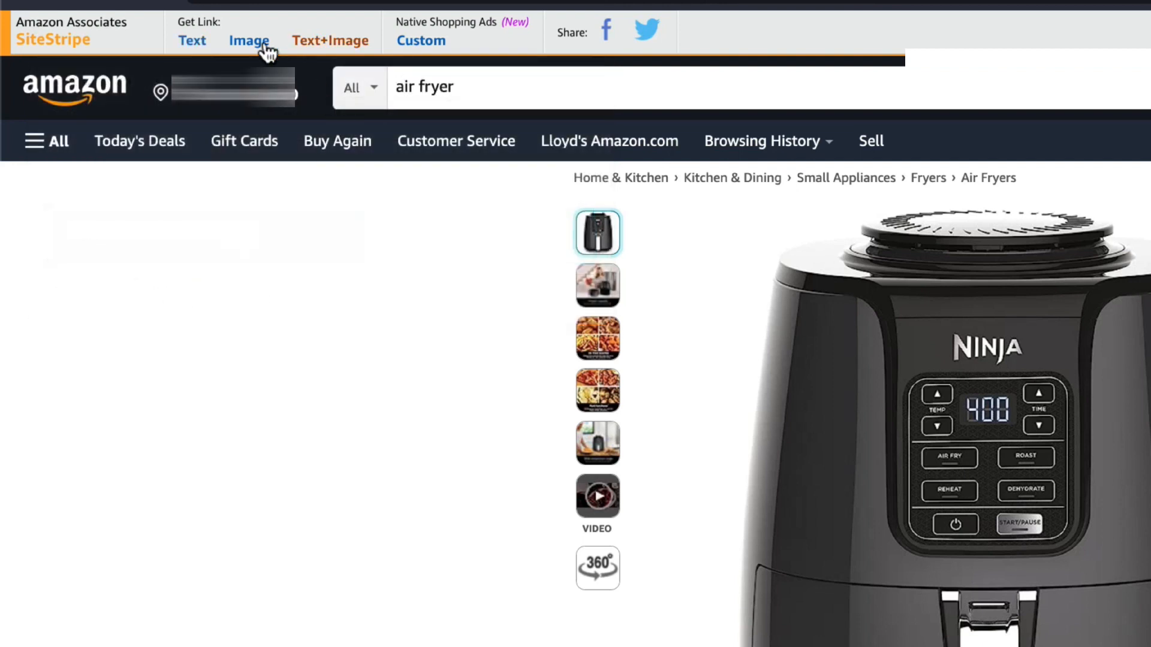
pyautogui.click(192, 40)
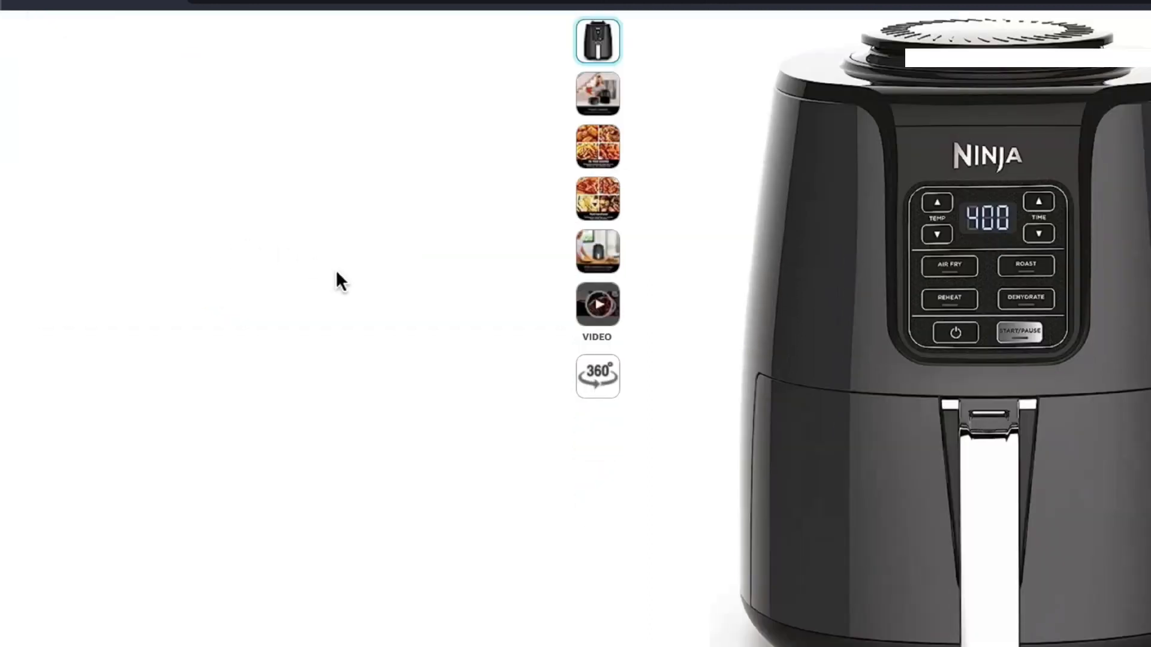
pyautogui.click(192, 40)
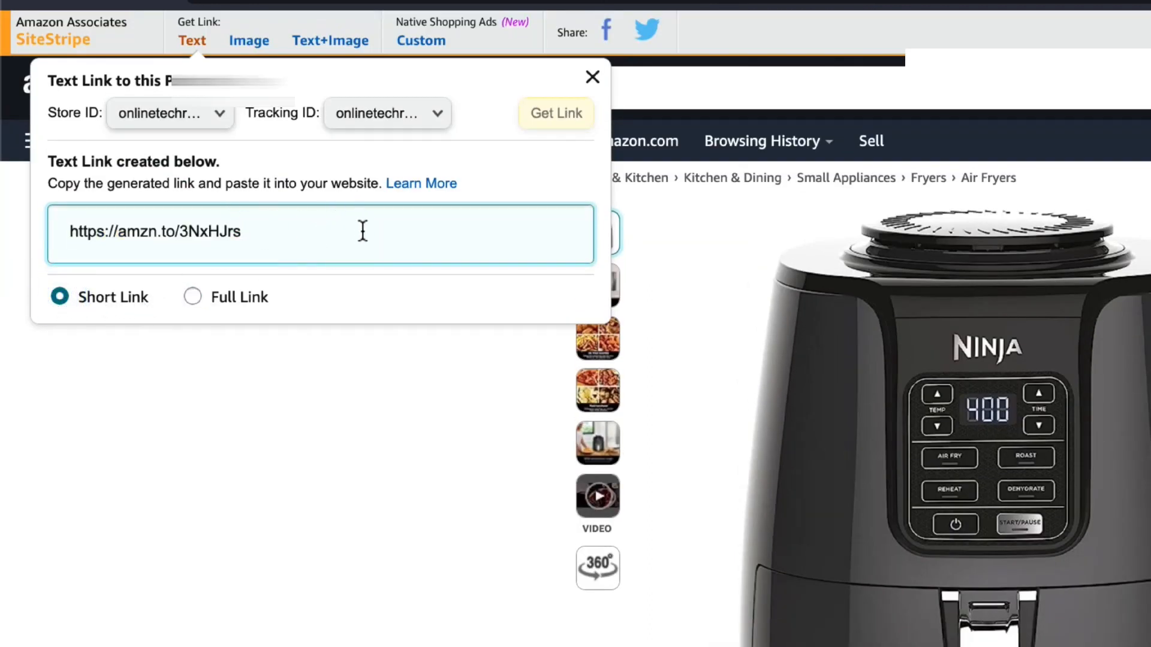
pyautogui.tripleClick(154, 231)
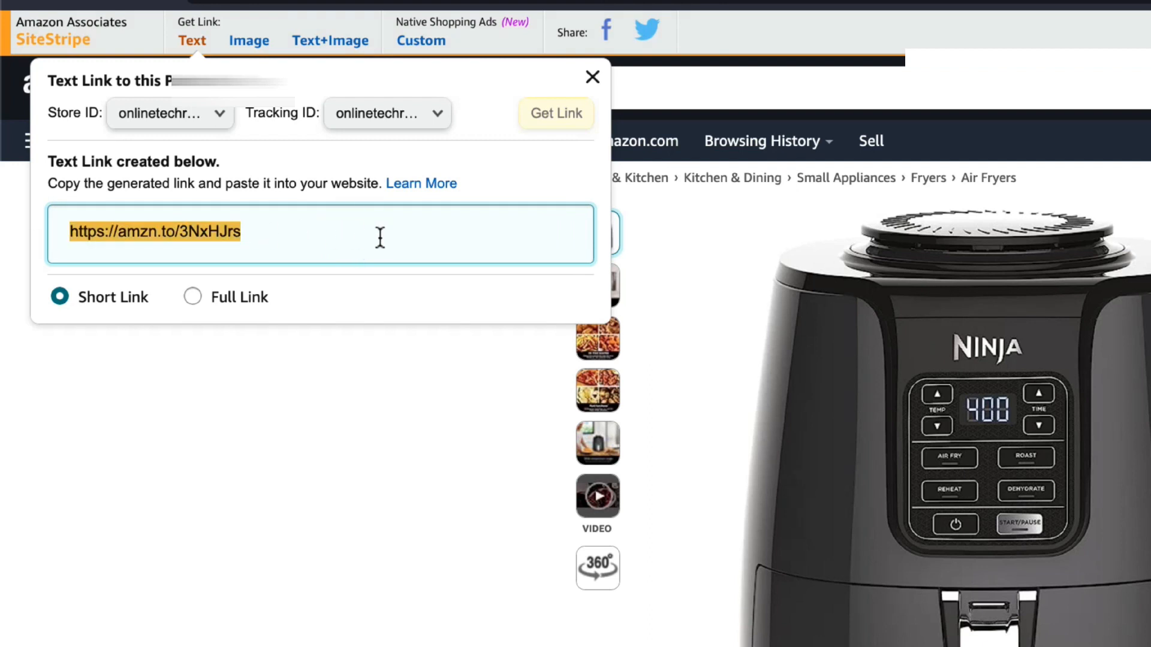
pyautogui.click(592, 76)
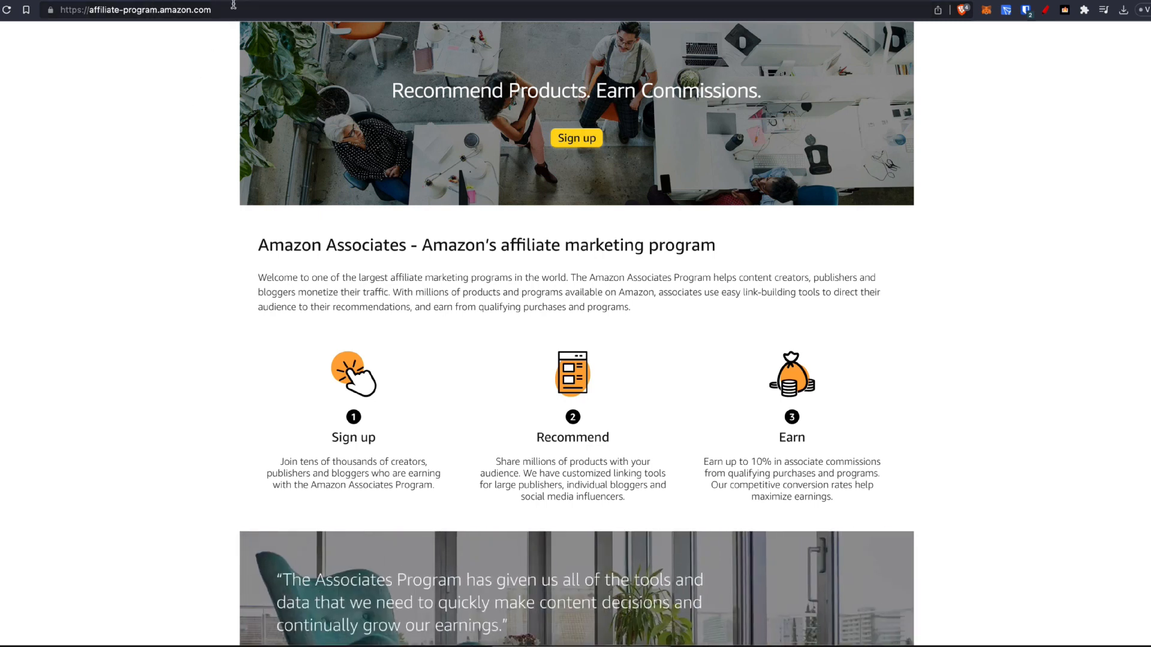
pyautogui.moveTo(186, 133)
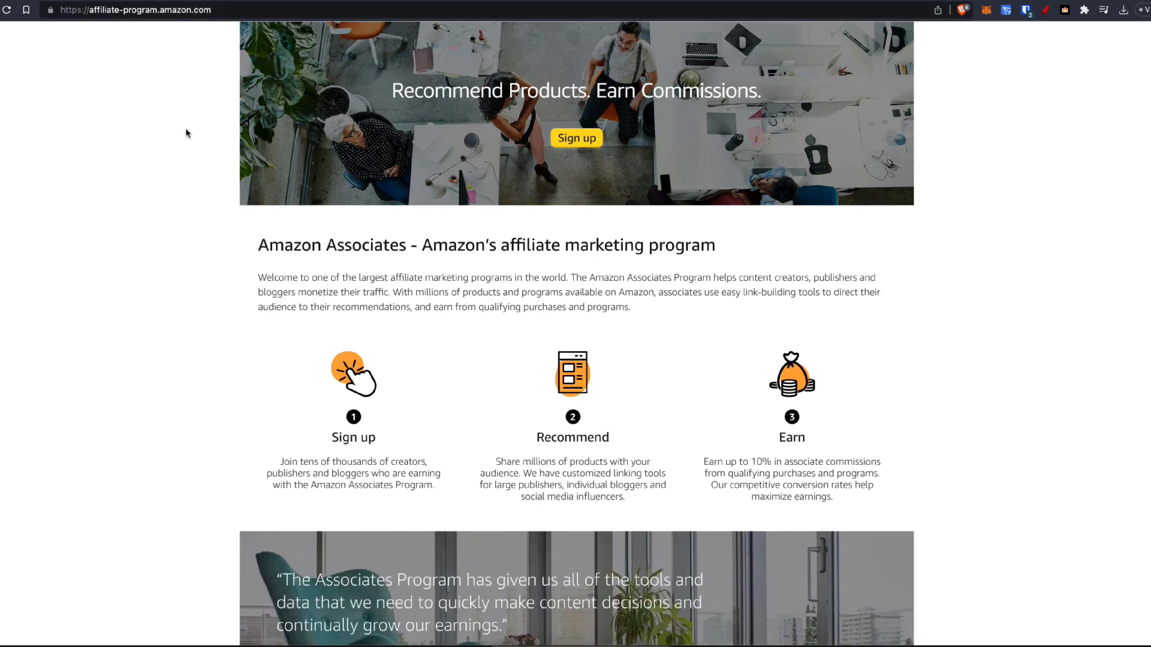